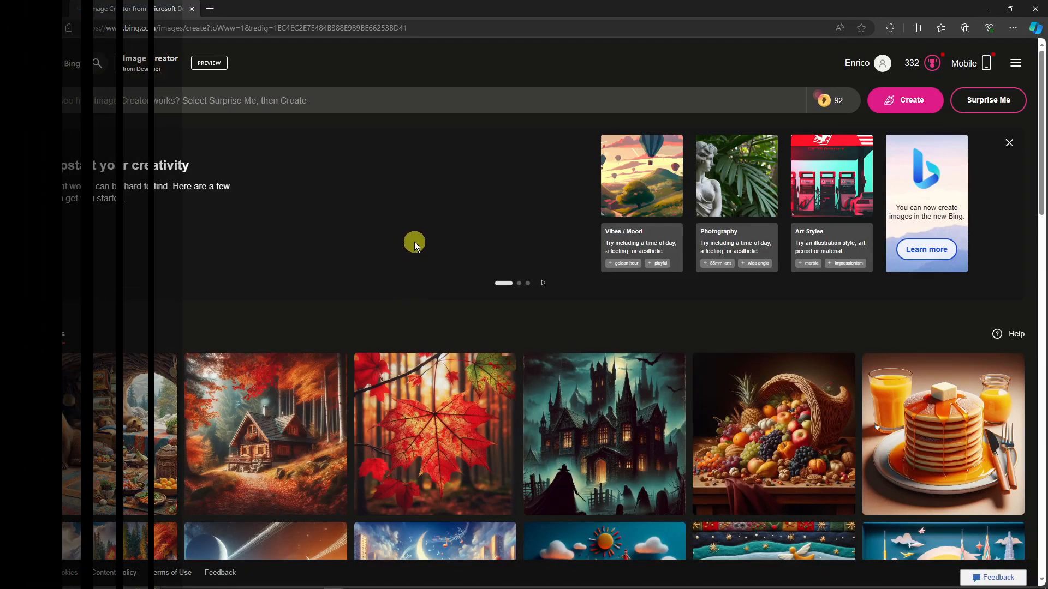
Zoom the Bing Image Creator page in and browse down the creations area.
left_click(1009, 143)
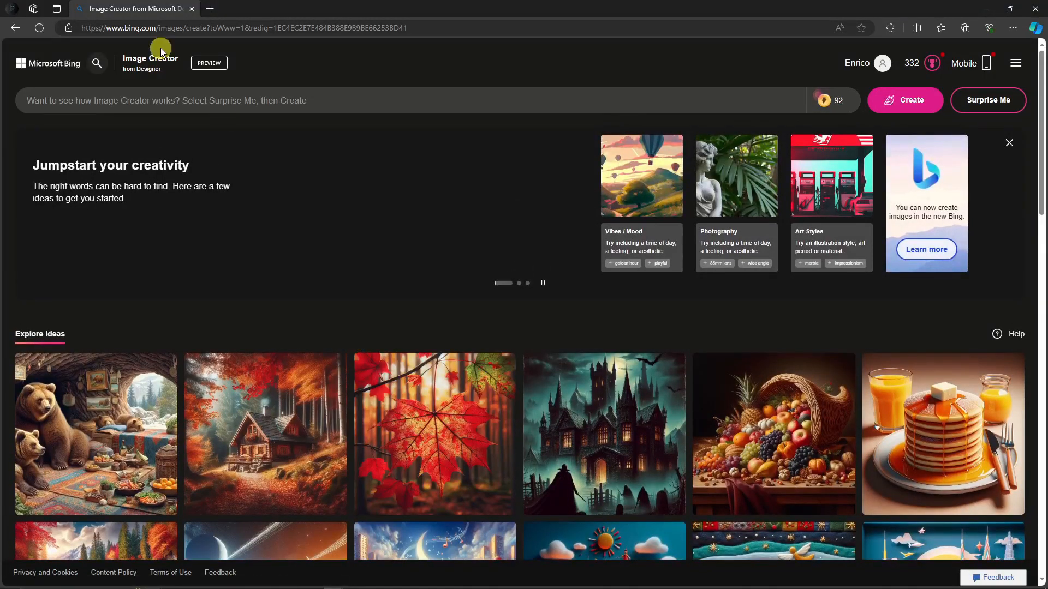
key("ctrl+plus")
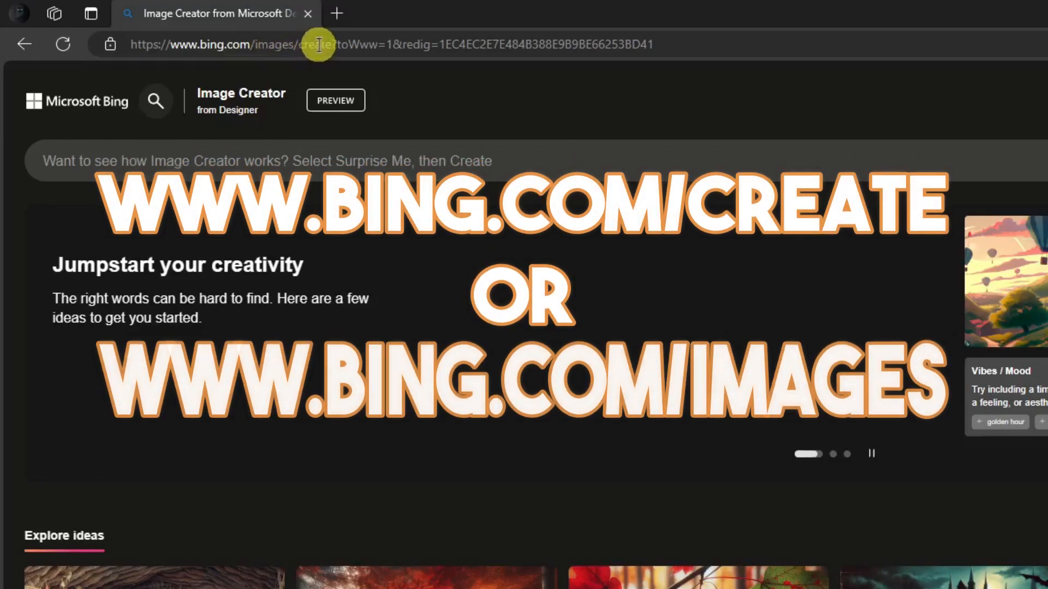
left_click(347, 44)
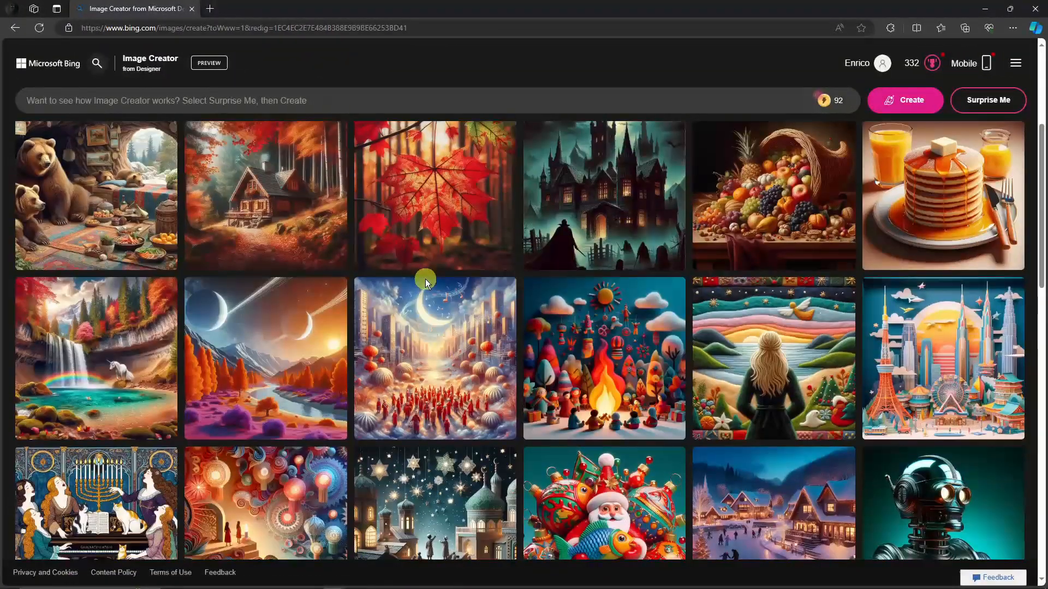
scroll("down", 3)
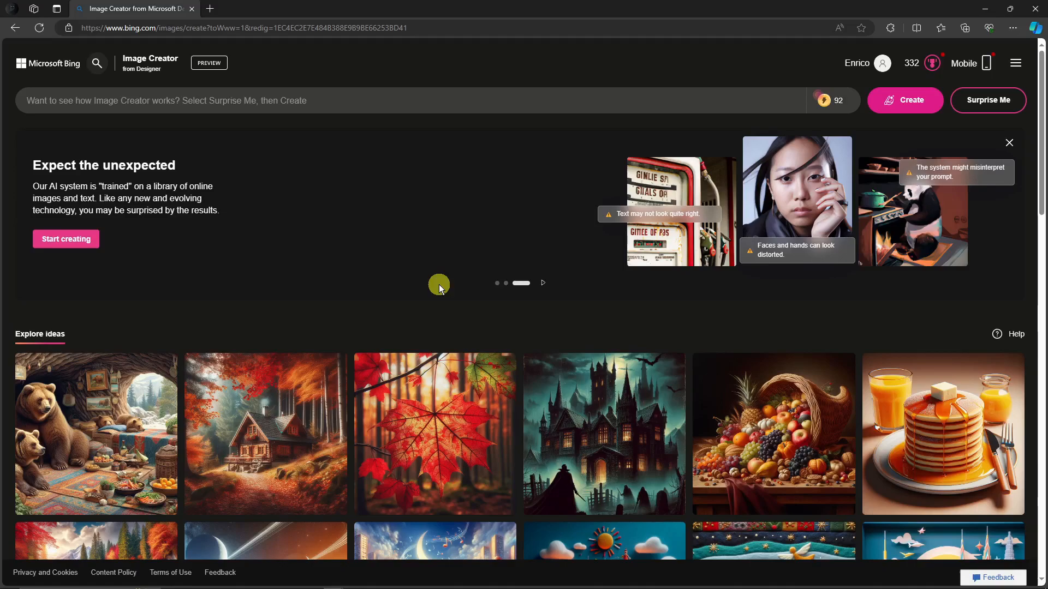
mouse_move(427, 291)
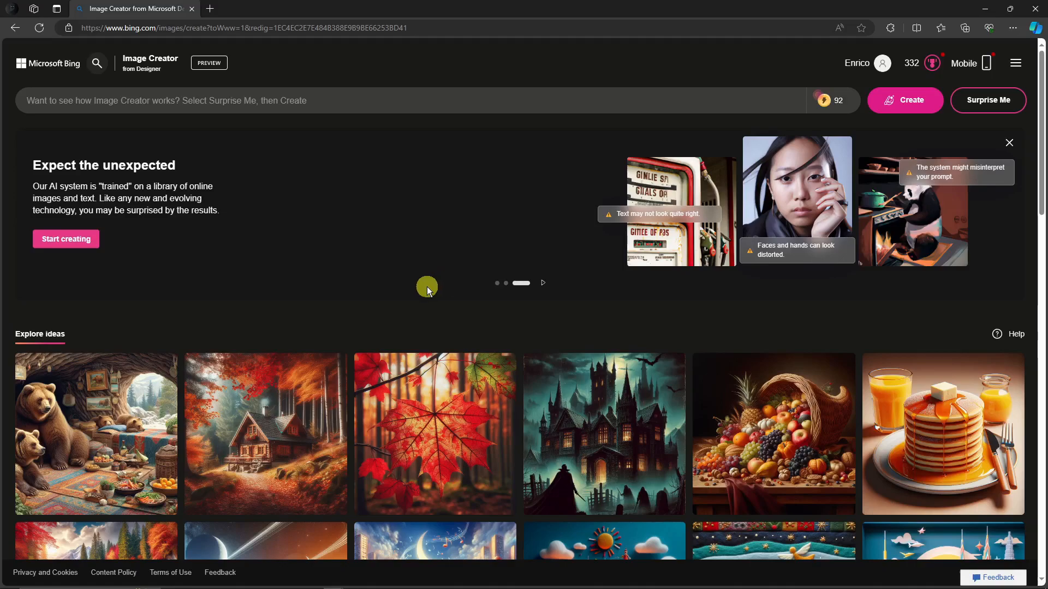
mouse_move(415, 281)
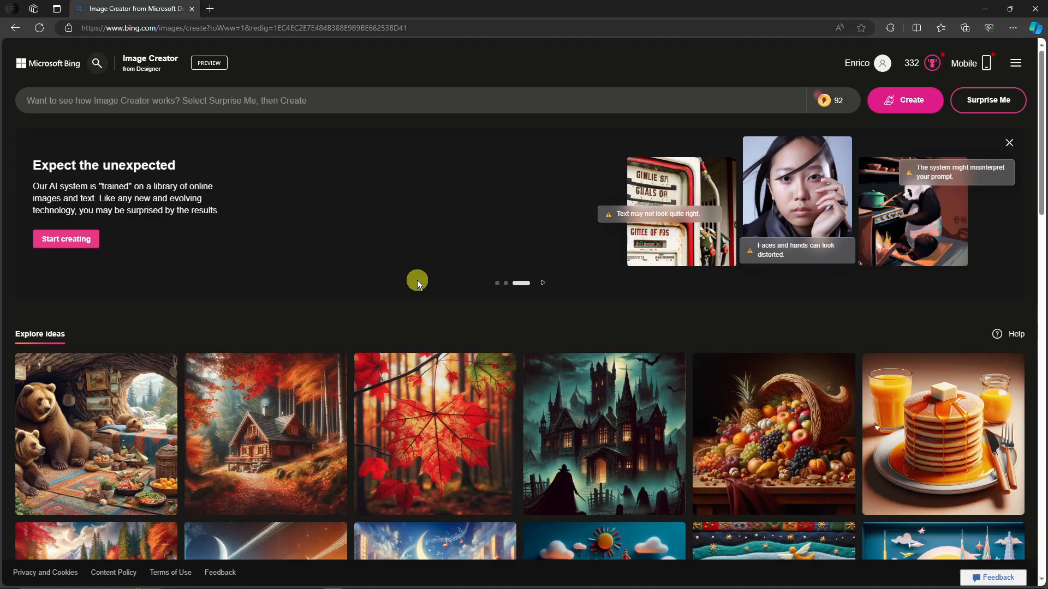
mouse_move(263, 242)
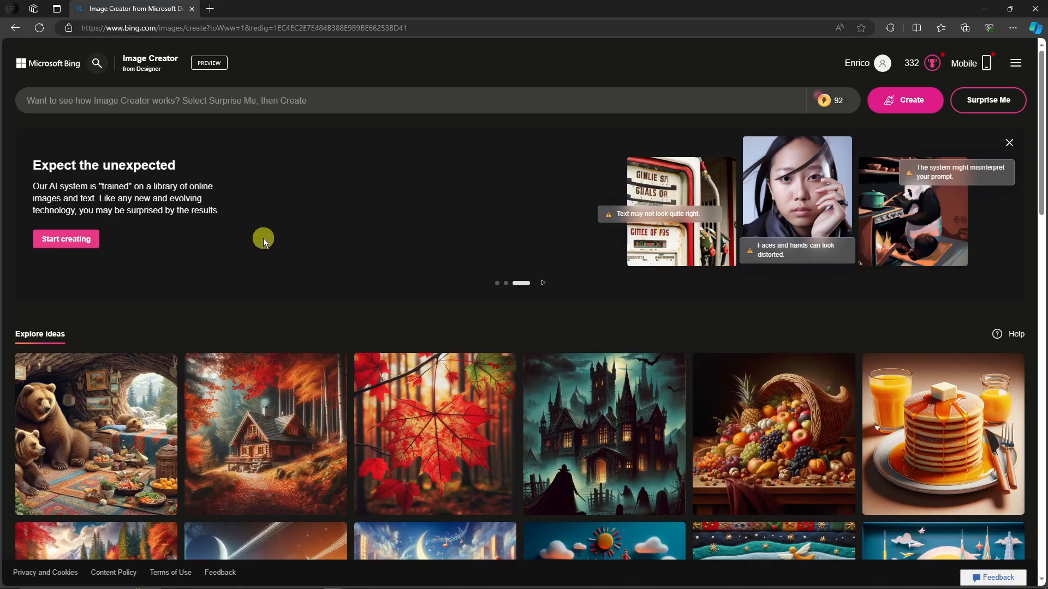
left_click(1009, 143)
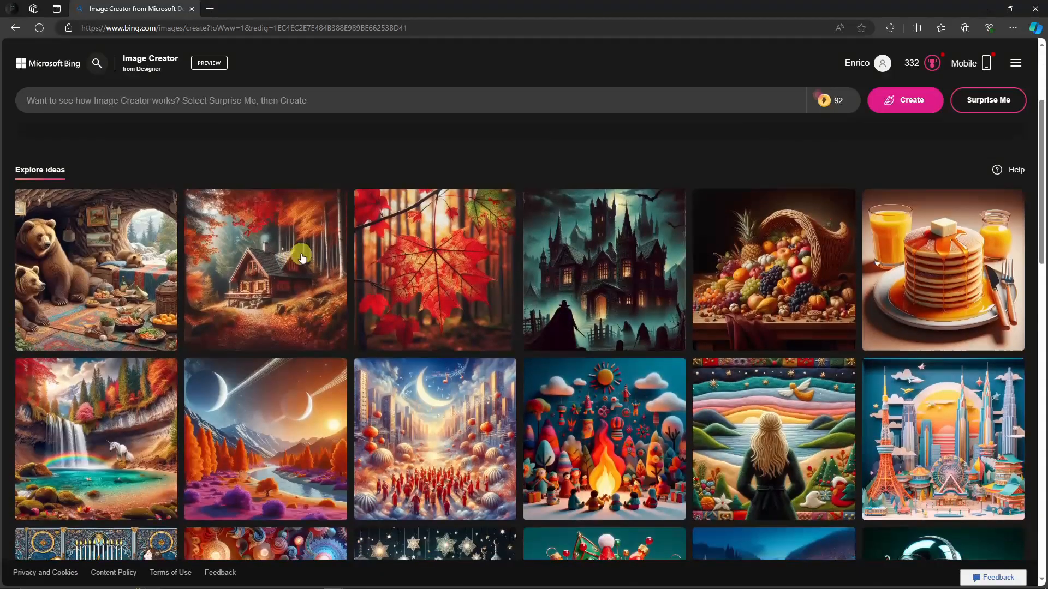
scroll("down", 3)
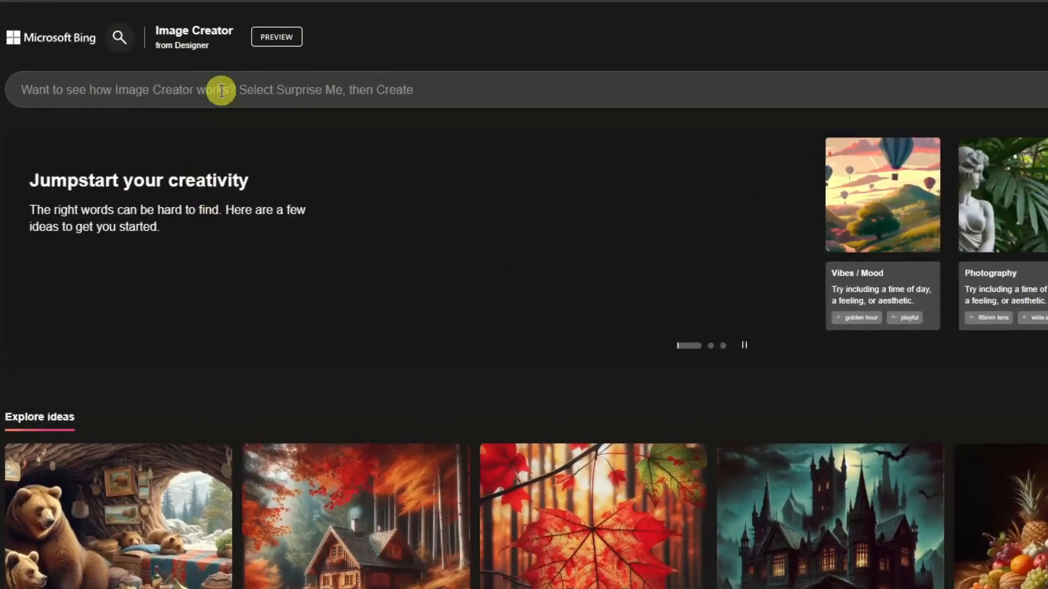
Fill the prompt with 'bright eye makeup looks', then replace it with 'a wizard in a forest'.
left_click(743, 346)
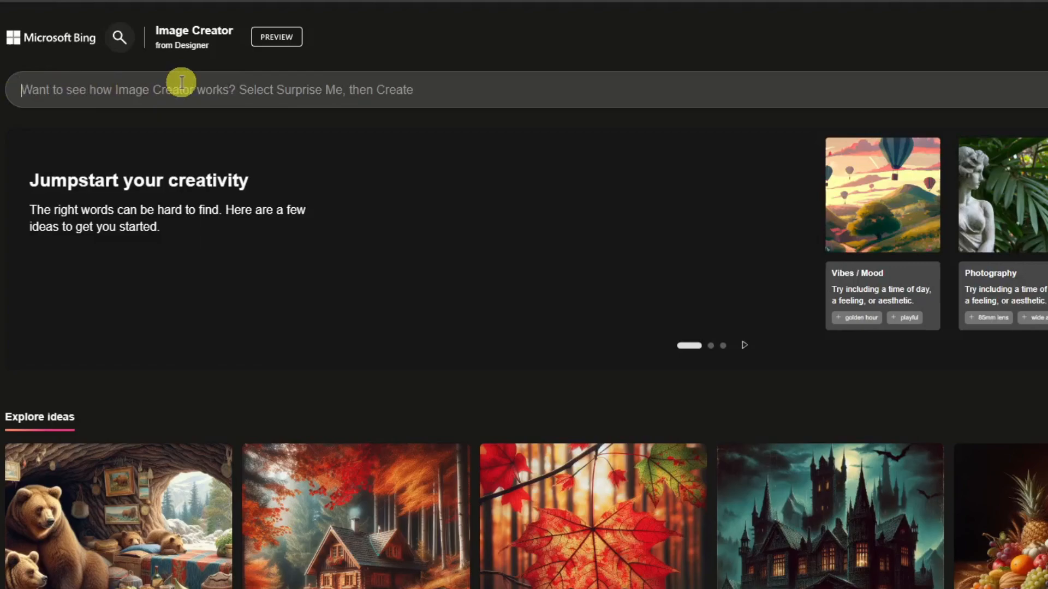
left_click(201, 91)
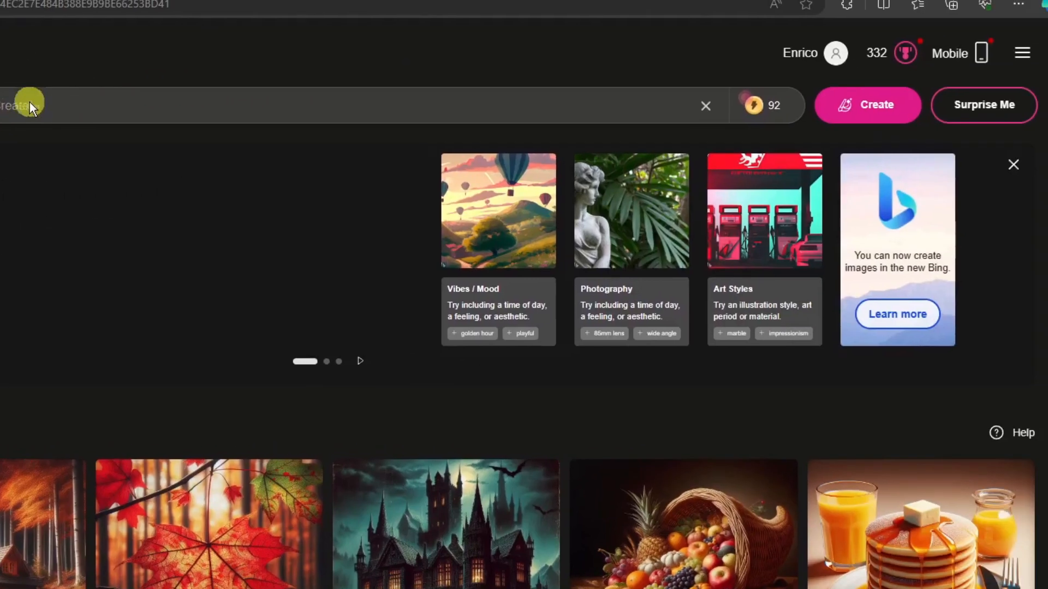
mouse_move(440, 97)
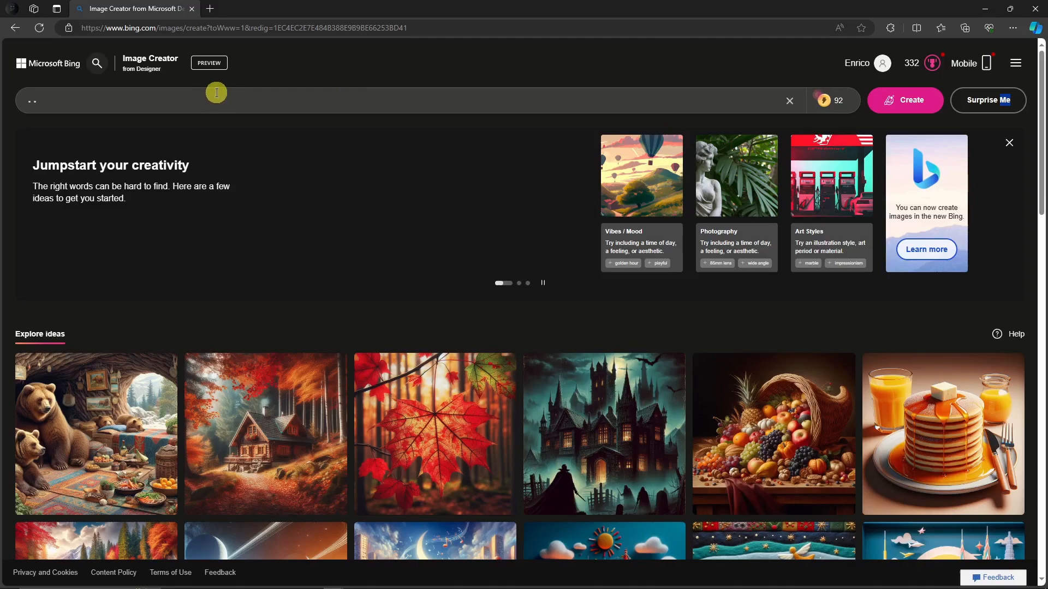
type("bright eye makeup looks")
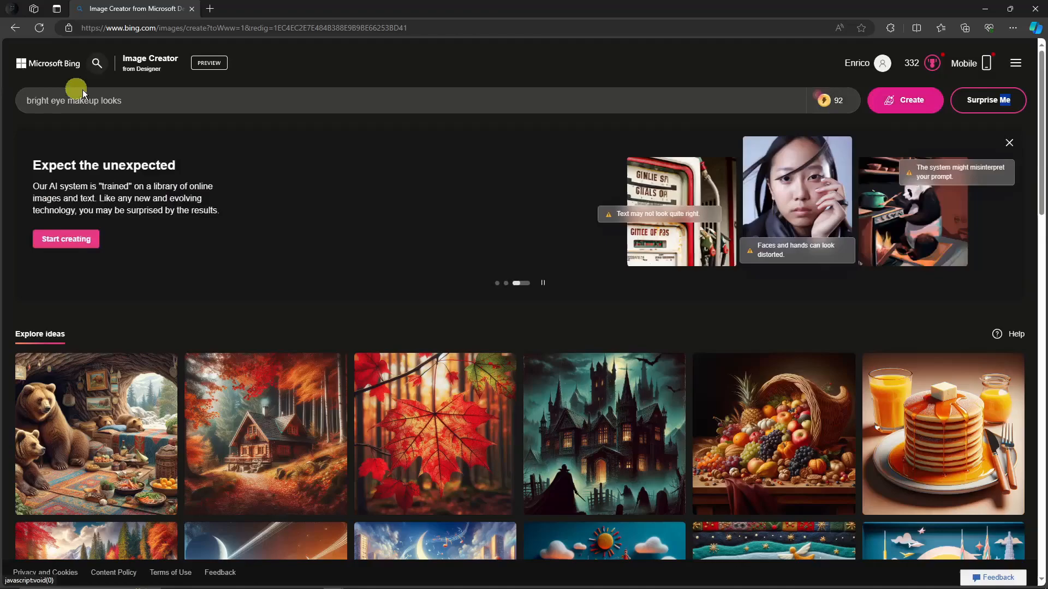
triple_click(73, 100)
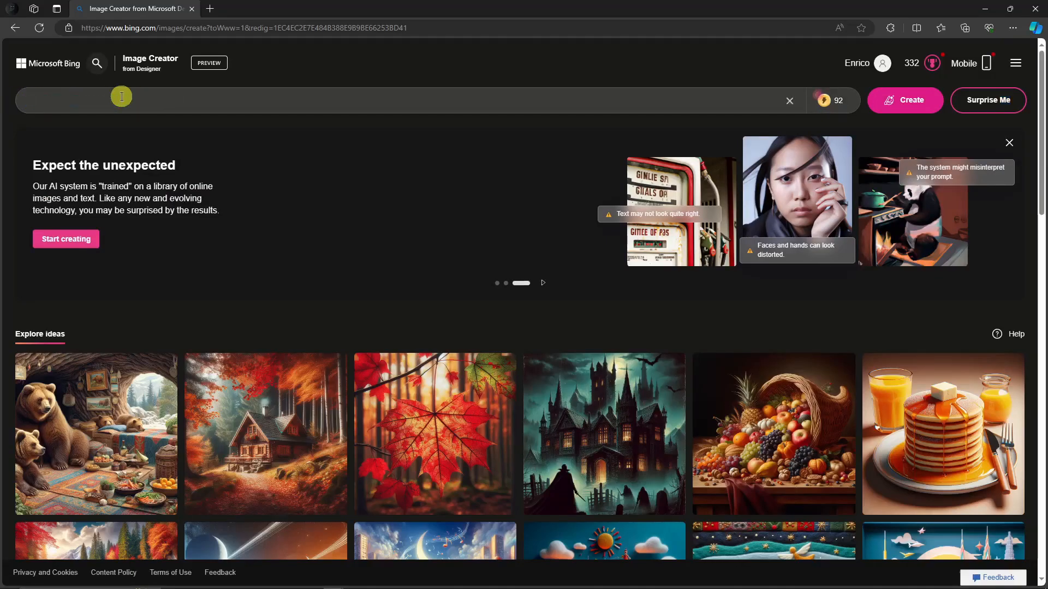
type("a wizard in a forest")
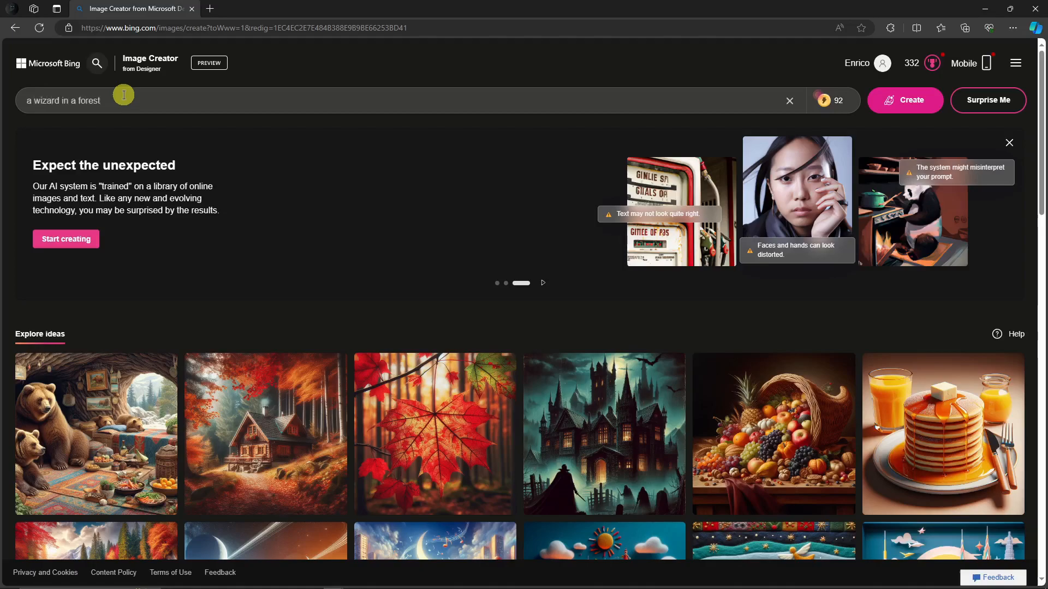
Generate the wizard-in-a-forest images, hide failed creations, and dismiss the 'You did it!' notice.
left_click(903, 101)
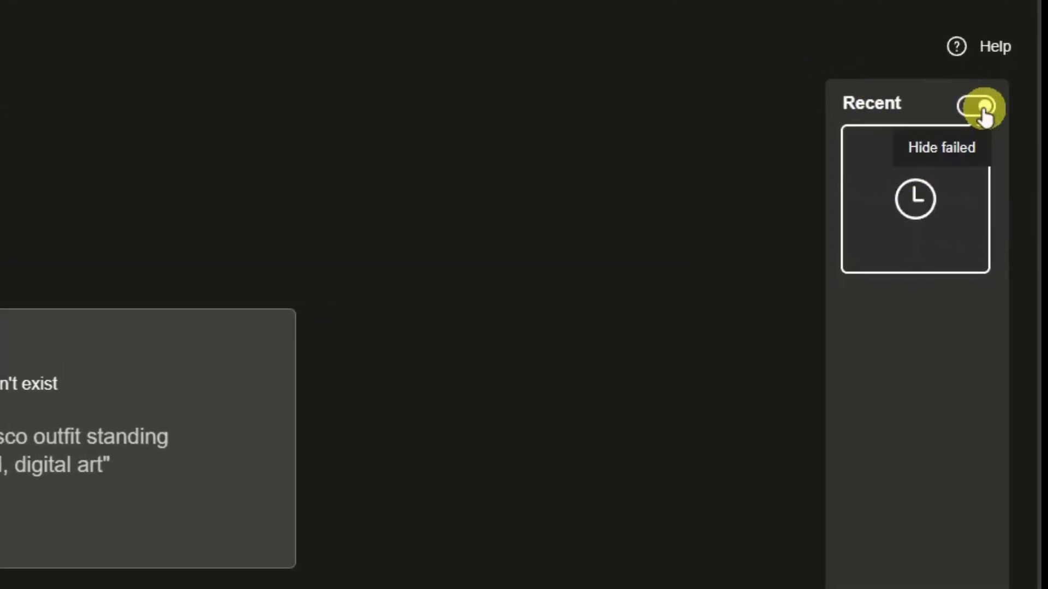
left_click(975, 106)
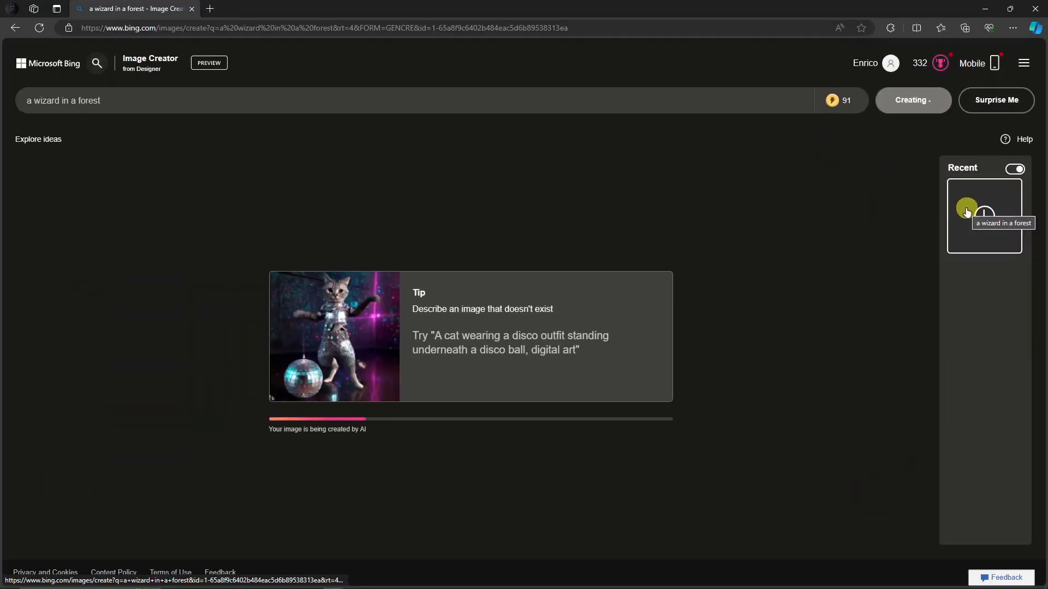
mouse_move(329, 210)
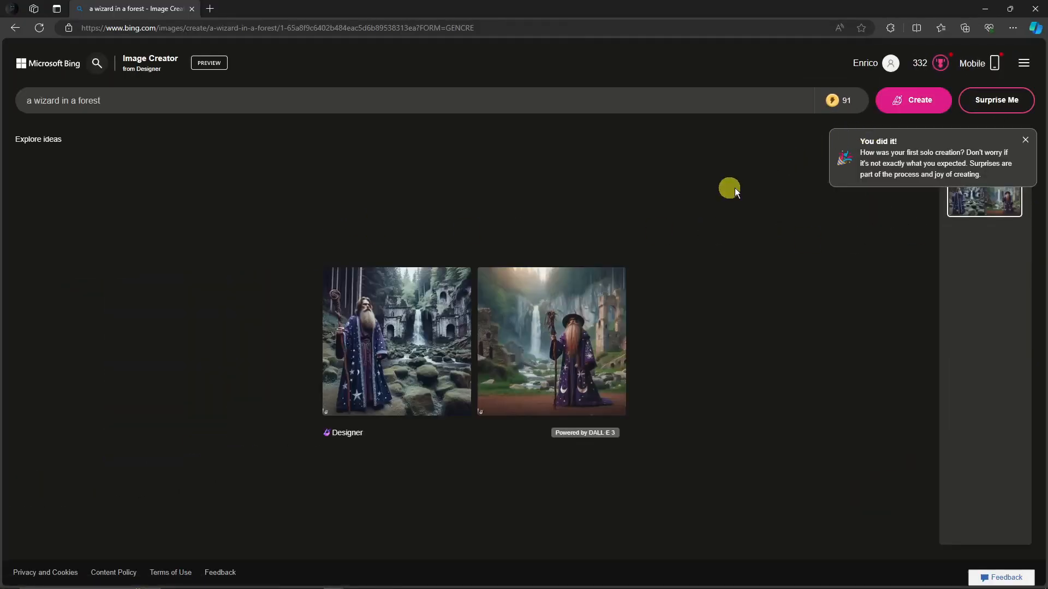
mouse_move(674, 342)
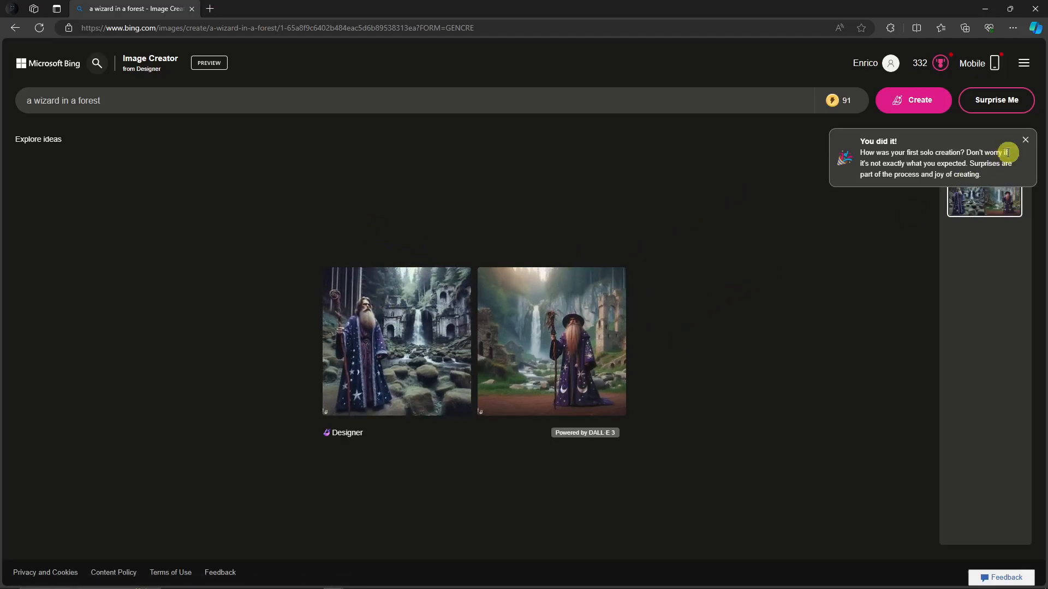
left_click(1025, 140)
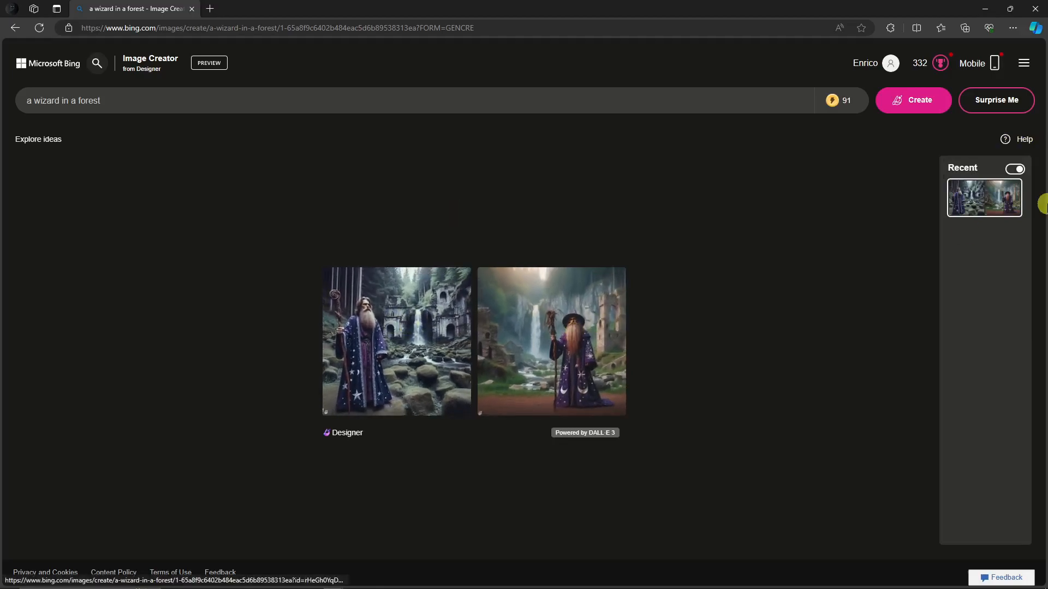
mouse_move(992, 199)
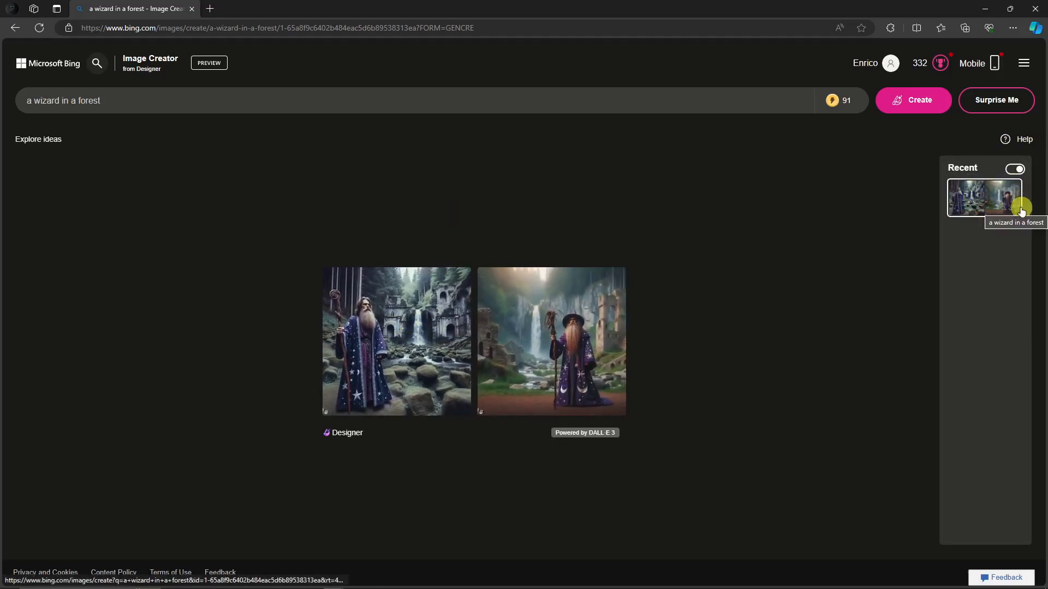
left_click(995, 100)
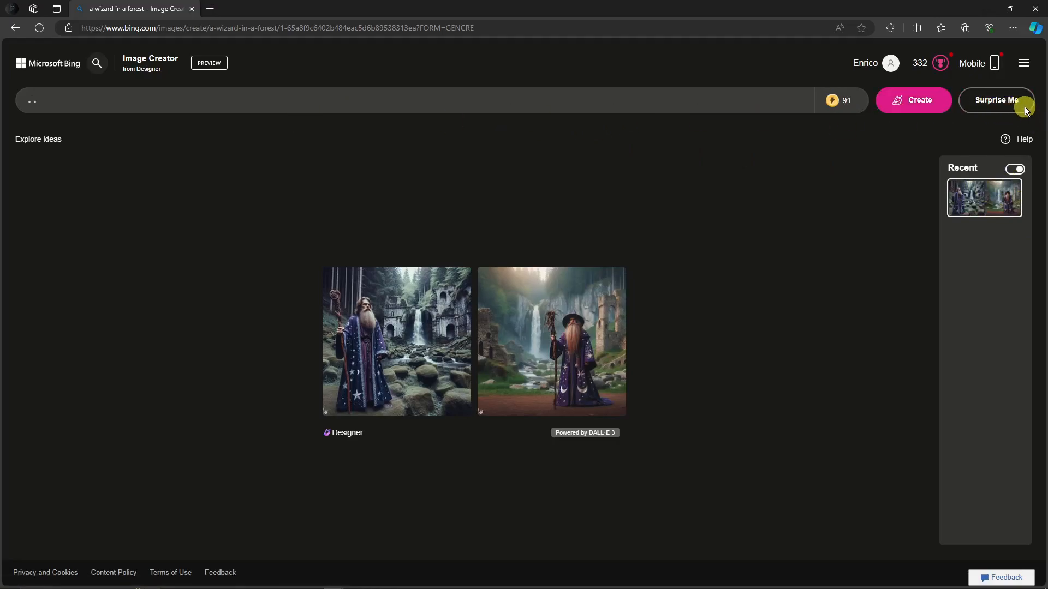
Submit the surprise prompt 'indigo dahlia, macro photography' and open the first wizard image full-size.
left_click(995, 99)
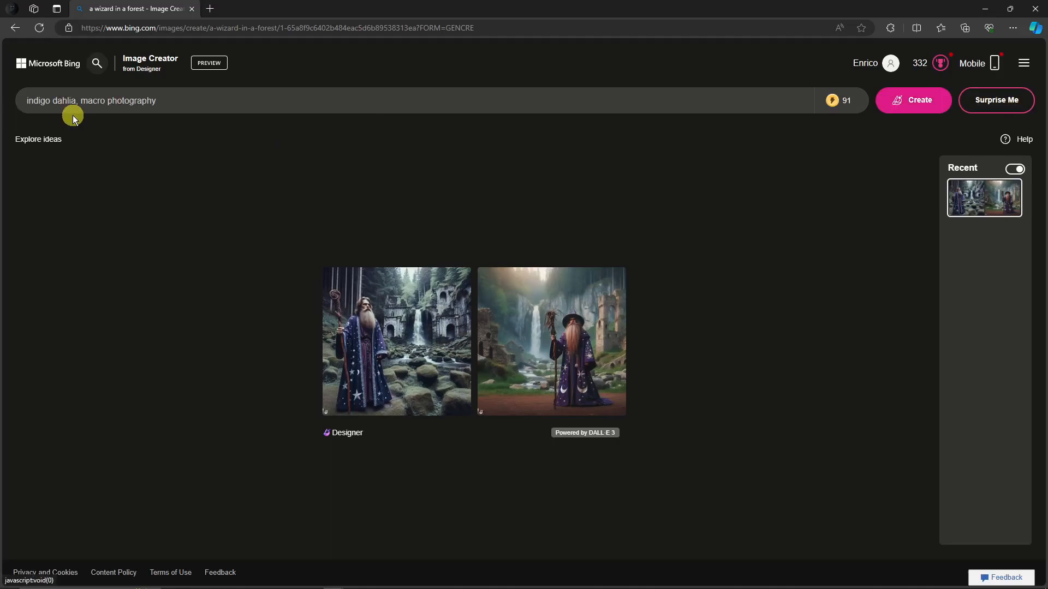
left_click(913, 99)
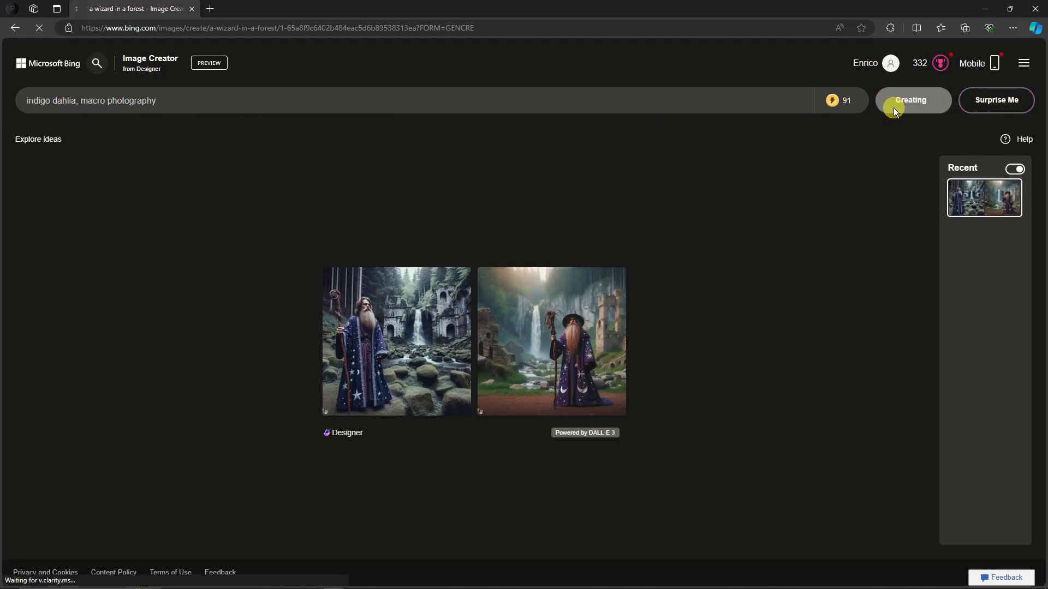
left_click(910, 100)
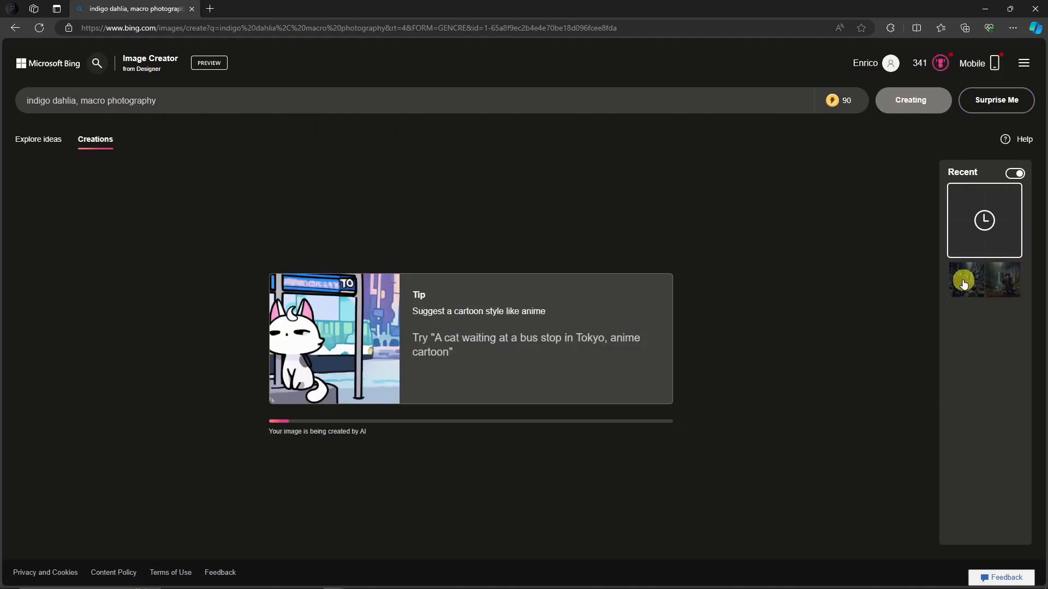
left_click(984, 279)
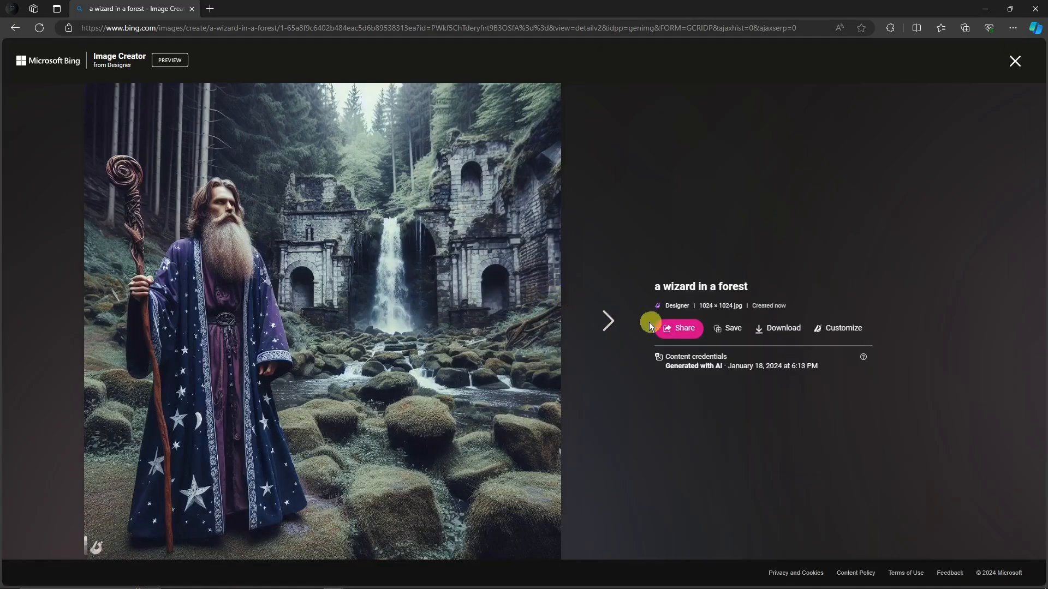
mouse_move(760, 332)
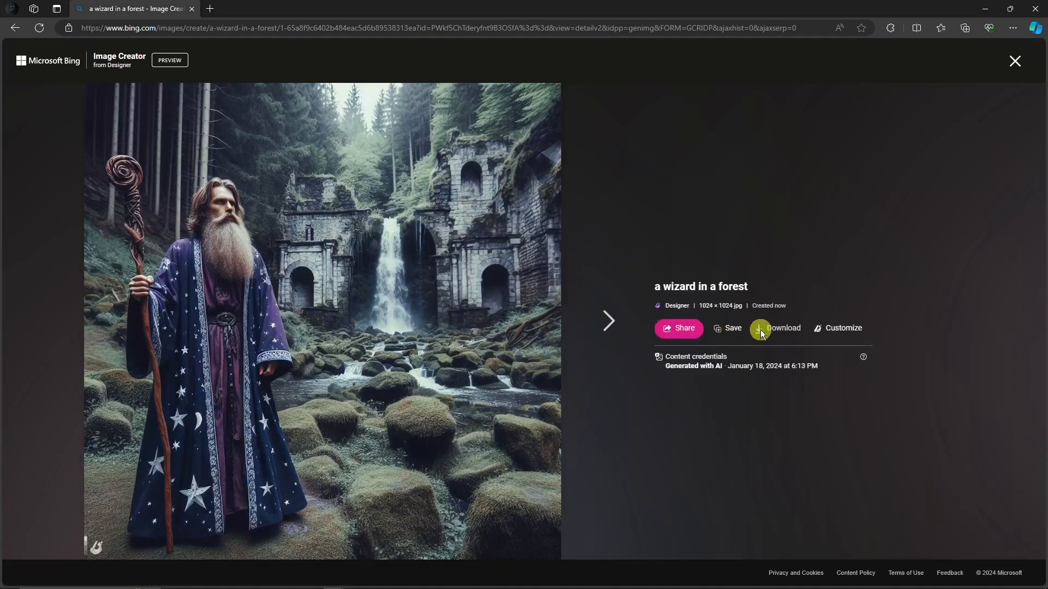
mouse_move(841, 336)
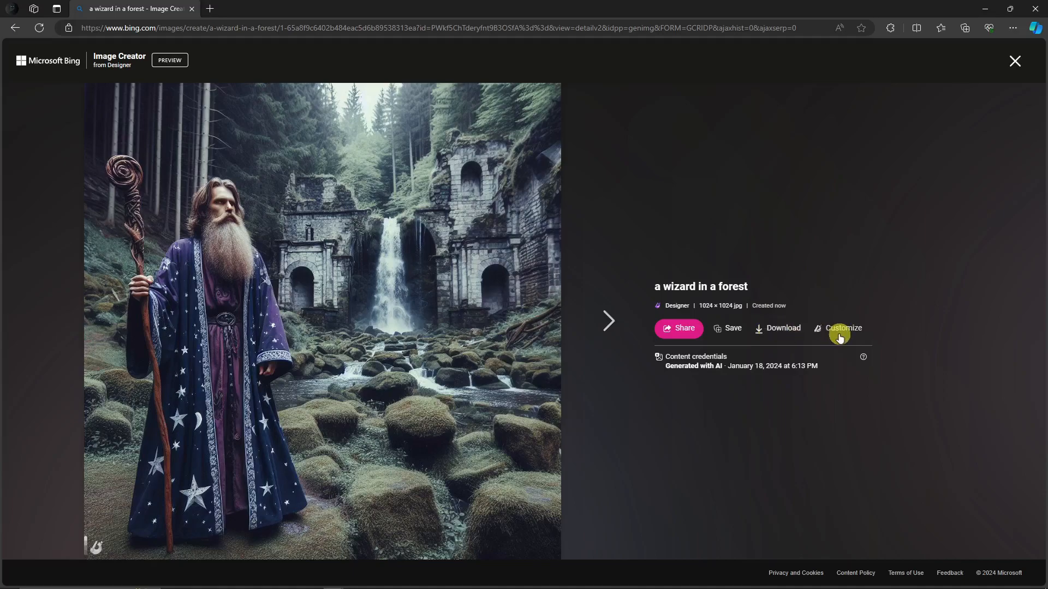
mouse_move(854, 337)
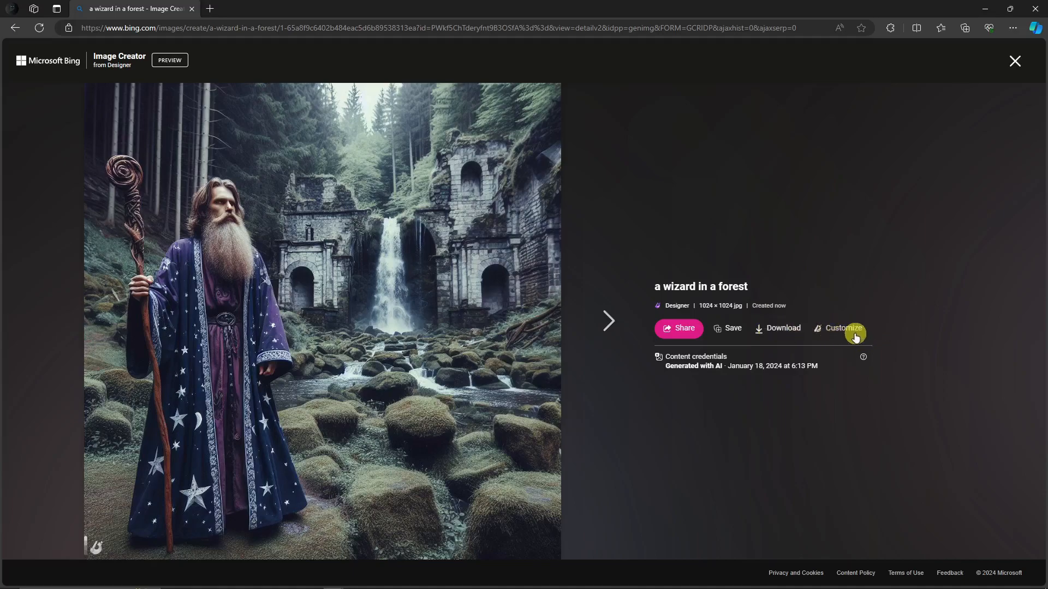
mouse_move(897, 178)
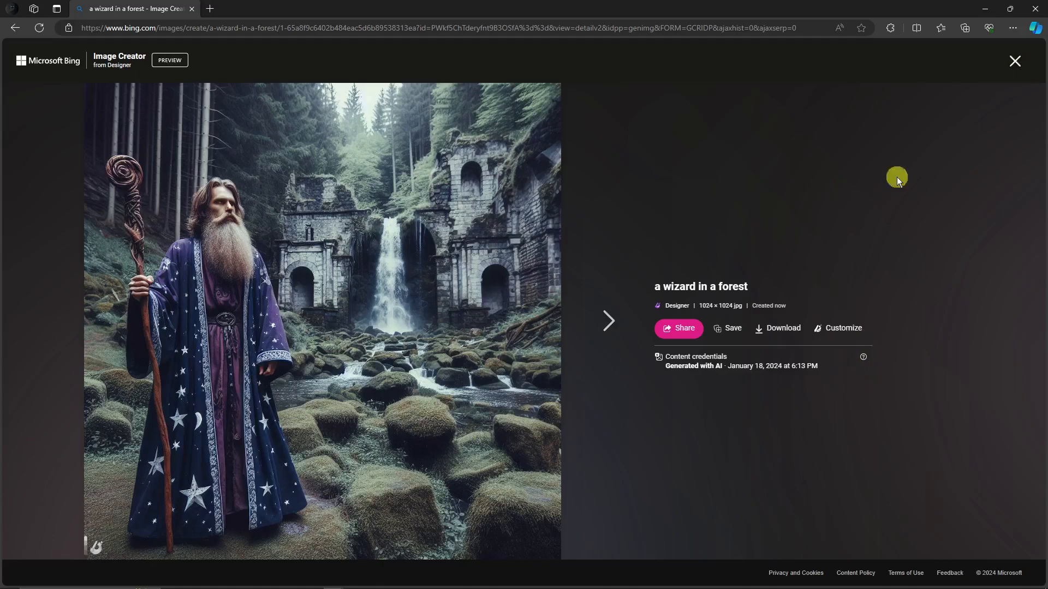
Close the enlarged wizard picture to return to the creations page.
left_click(1013, 61)
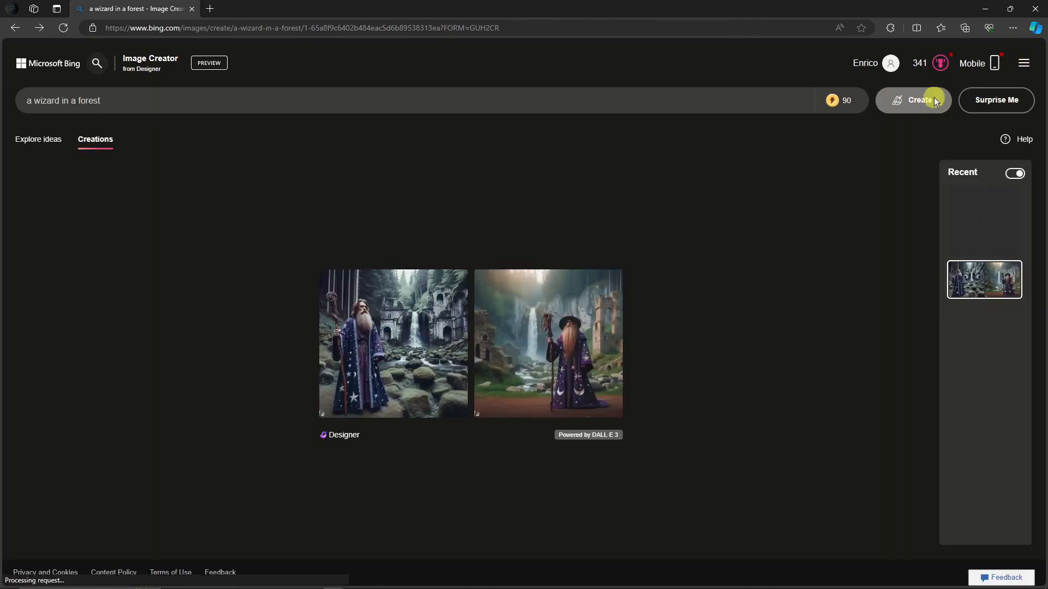
mouse_move(73, 84)
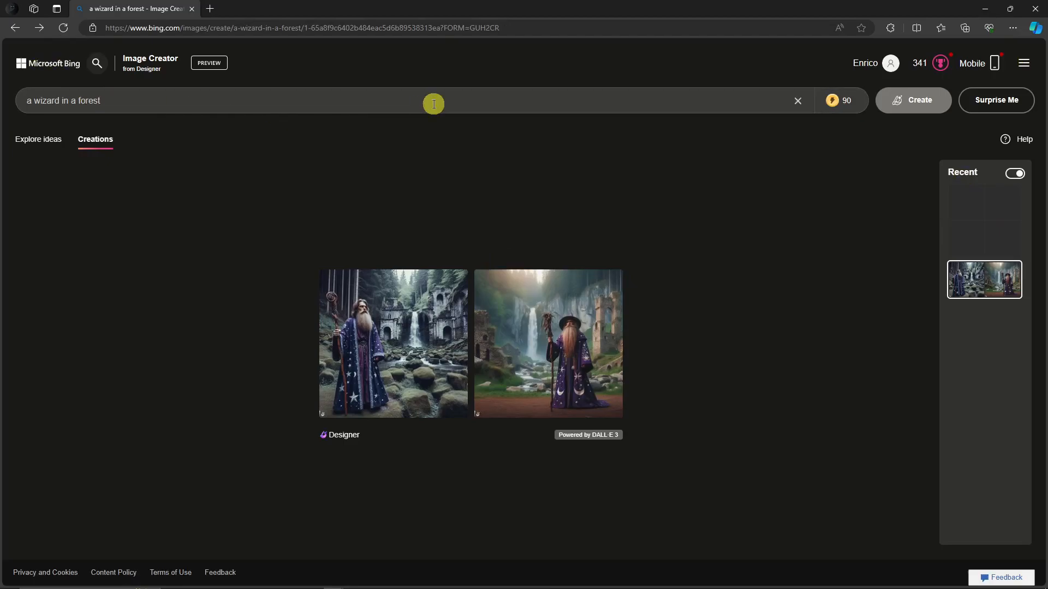
Dismiss the 'You did it!' notice and open the first indigo dahlia image full-size.
left_click(912, 100)
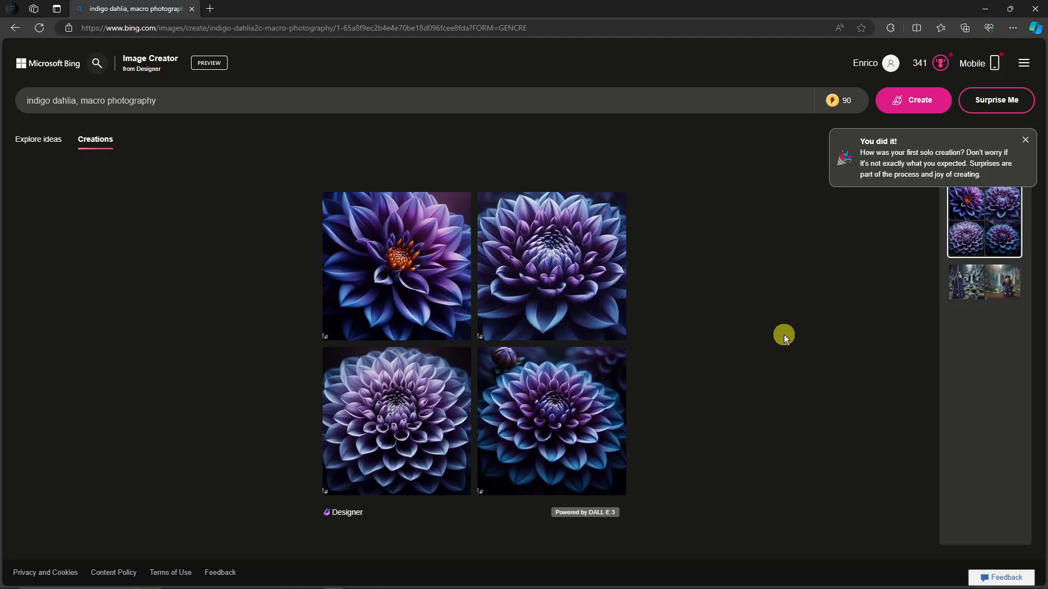
left_click(1028, 140)
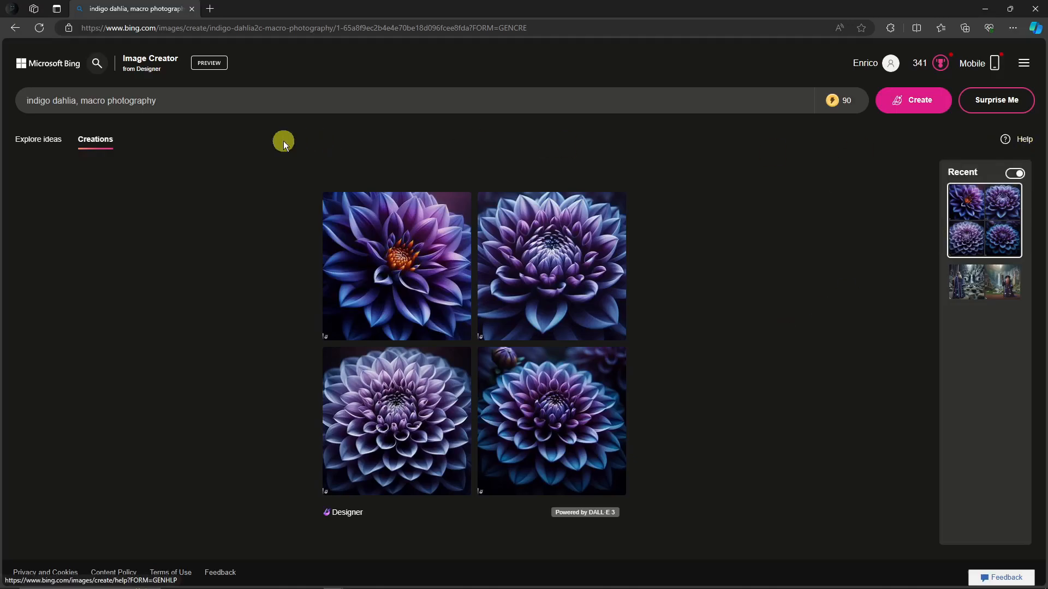
left_click(68, 100)
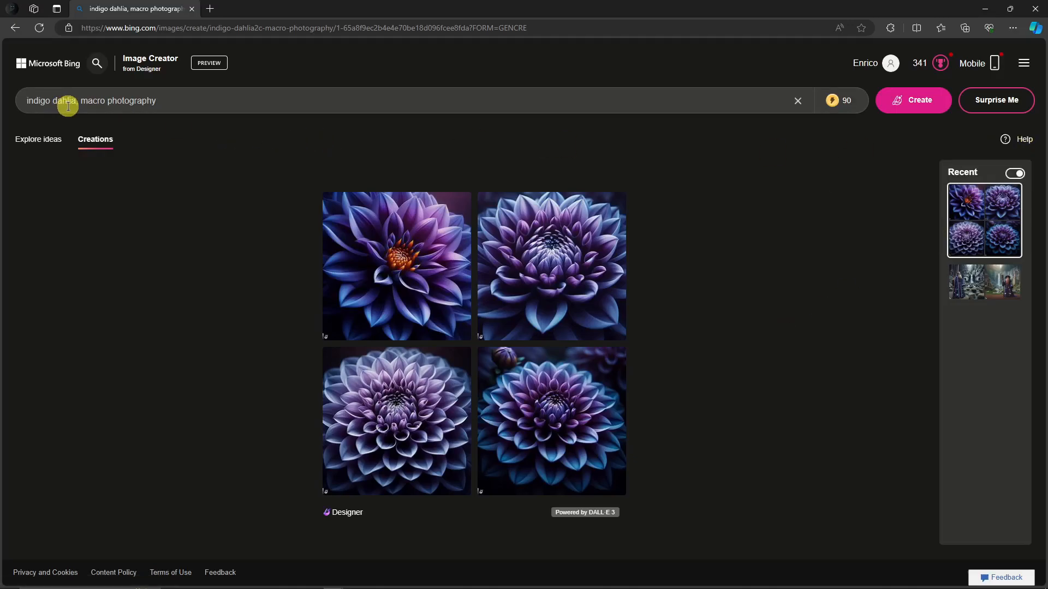
mouse_move(637, 415)
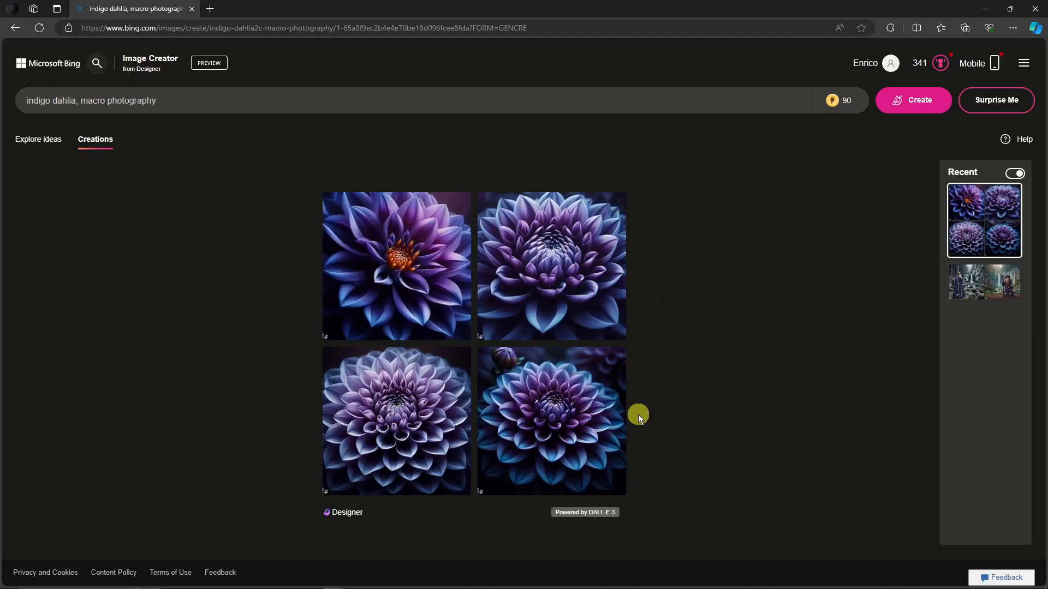
mouse_move(653, 313)
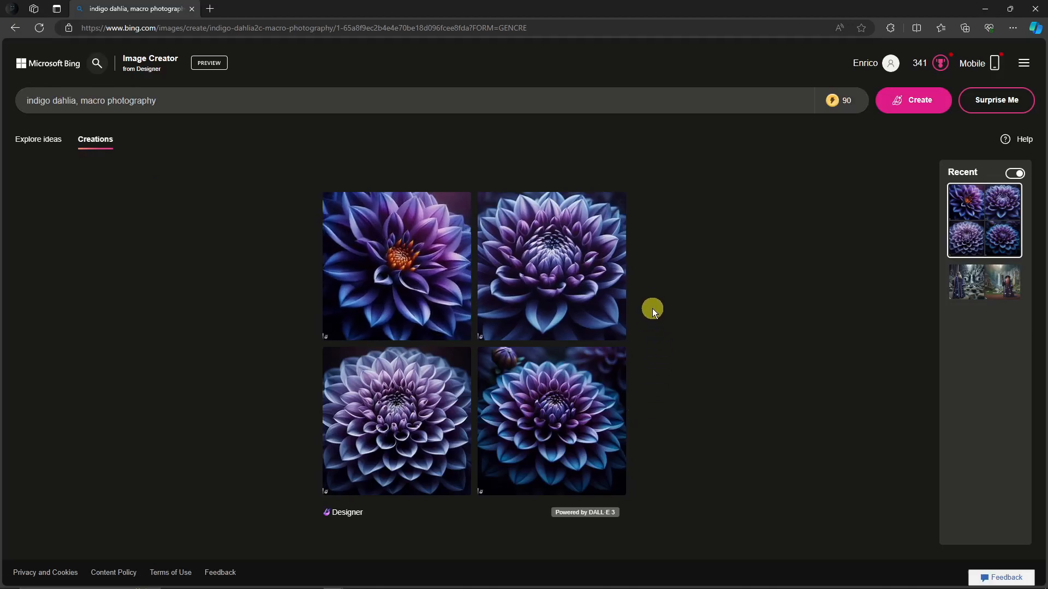
mouse_move(389, 252)
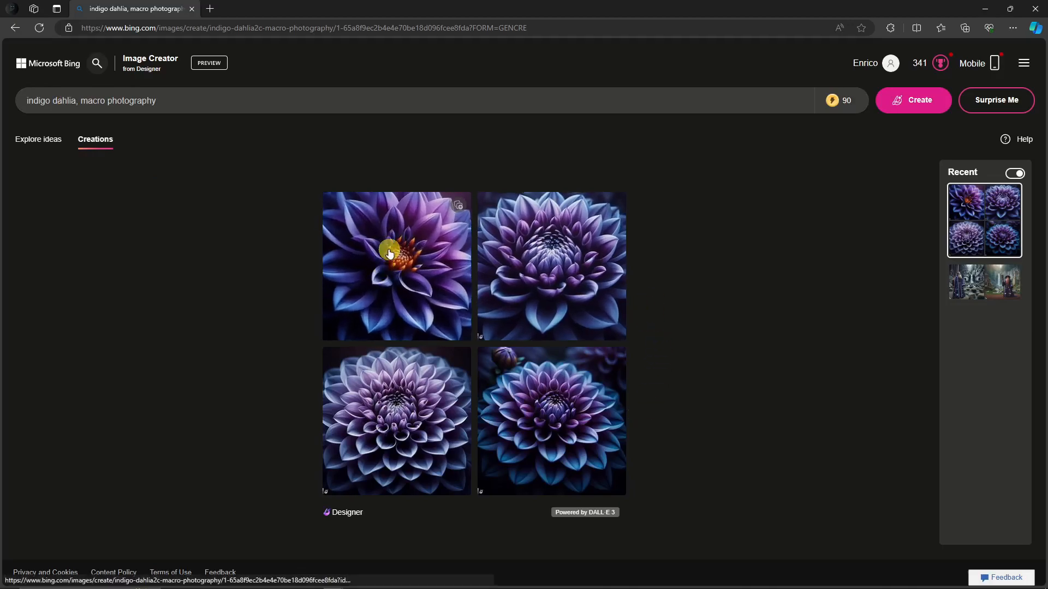
left_click(397, 266)
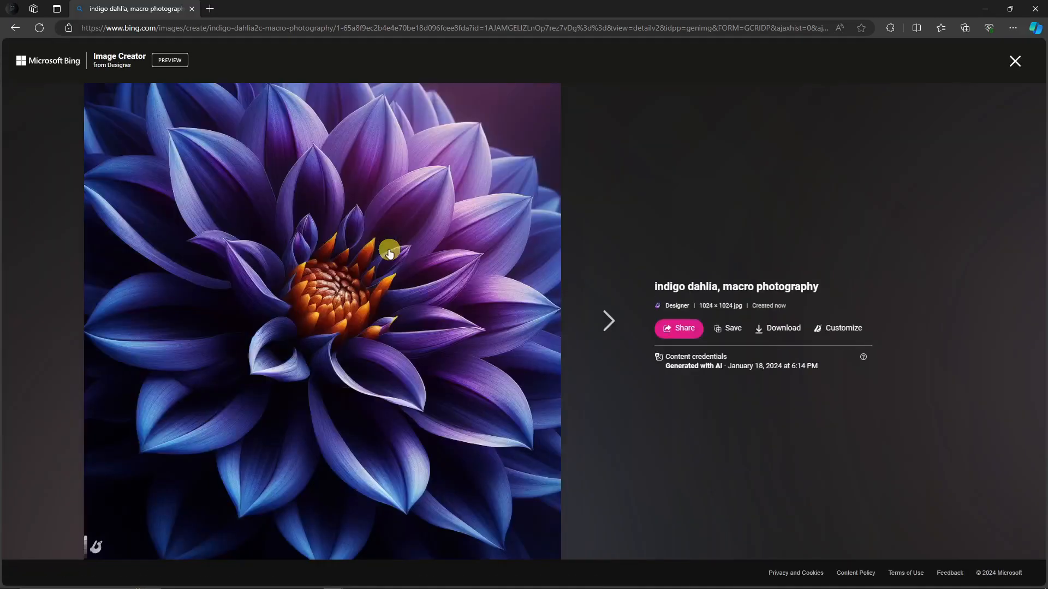
mouse_move(844, 328)
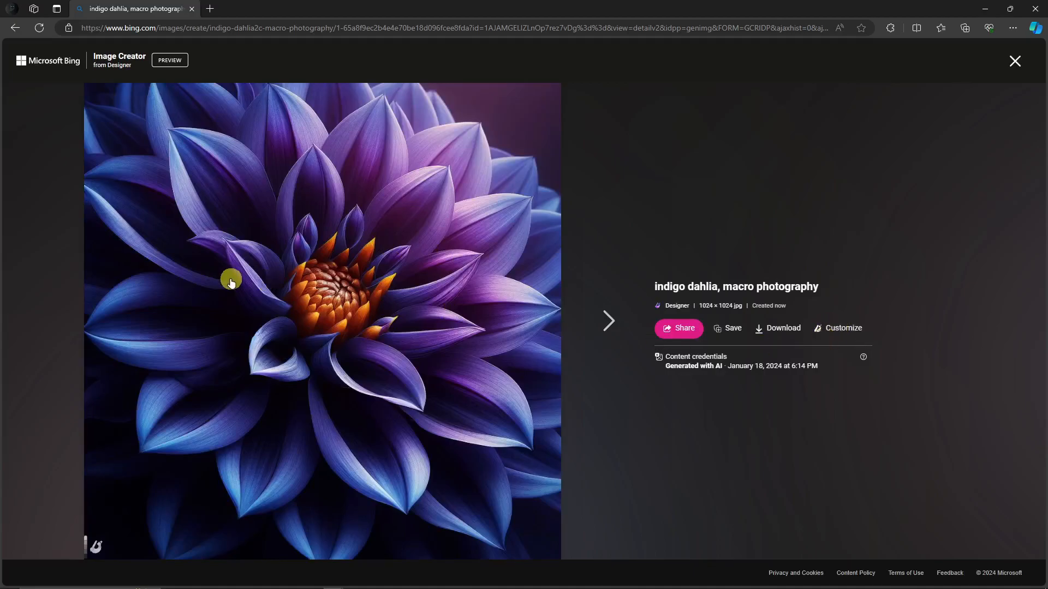
Send the first indigo dahlia image to Microsoft Designer via Customize.
left_click(843, 329)
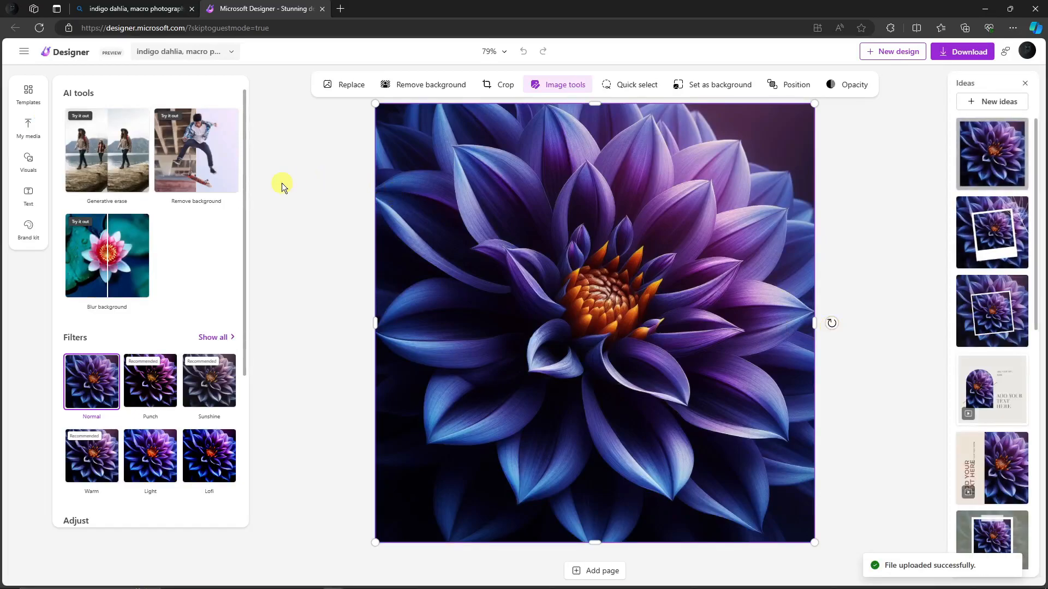
mouse_move(29, 163)
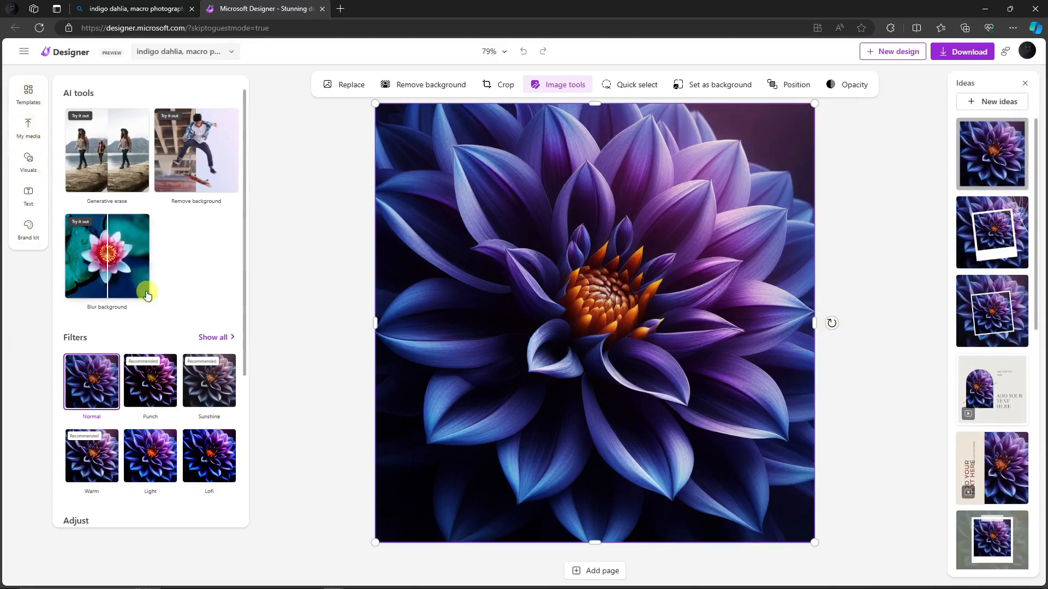
mouse_move(155, 292)
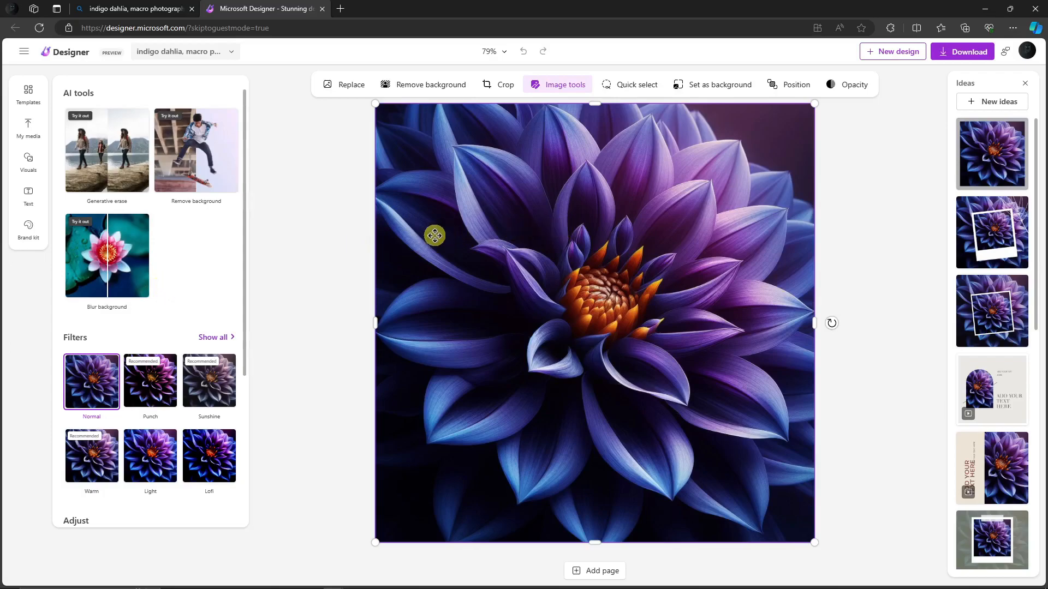
mouse_move(766, 218)
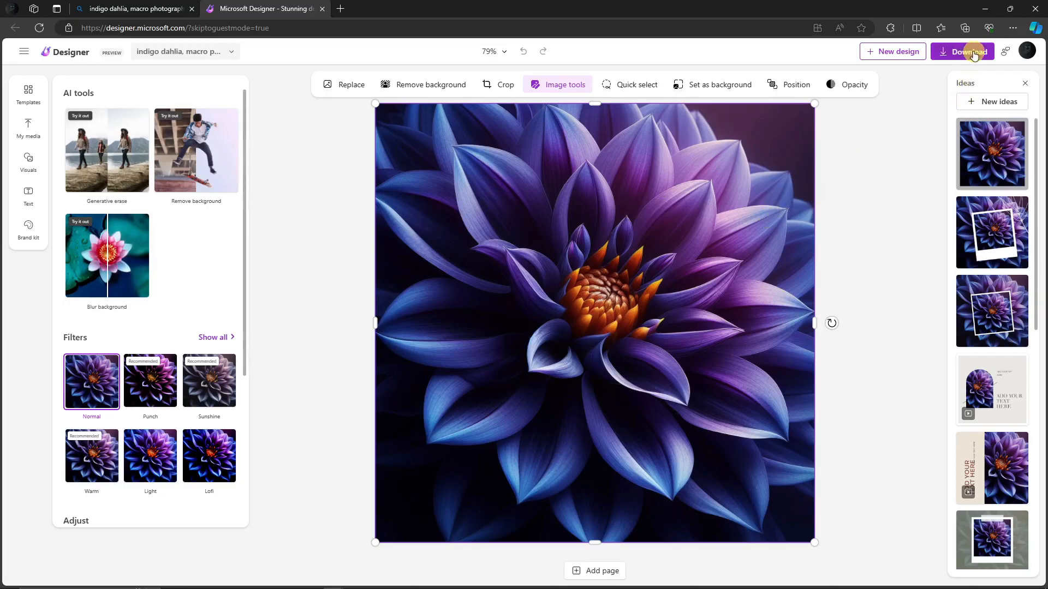
Leave Microsoft Designer and return to the dahlia image in Bing Image Creator.
left_click(28, 94)
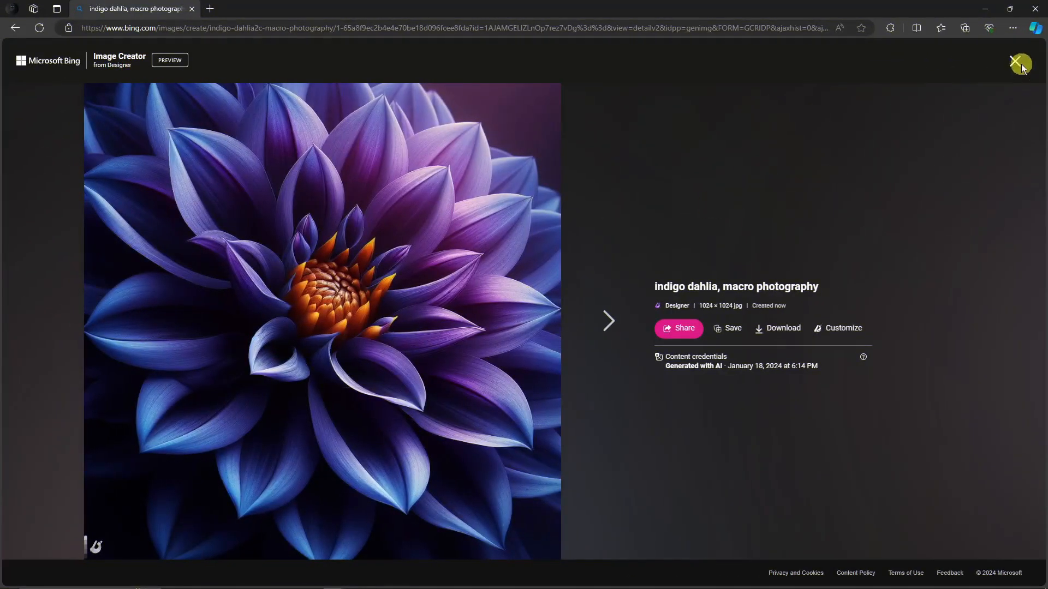
Close the enlarged dahlia view to show the grid of four dahlia results.
left_click(1020, 63)
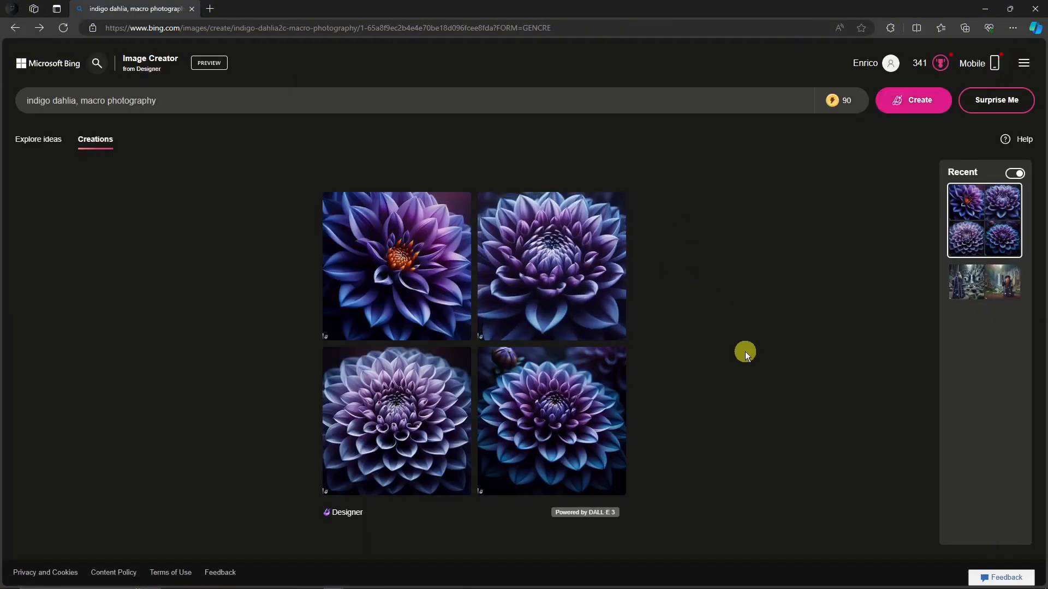
mouse_move(773, 256)
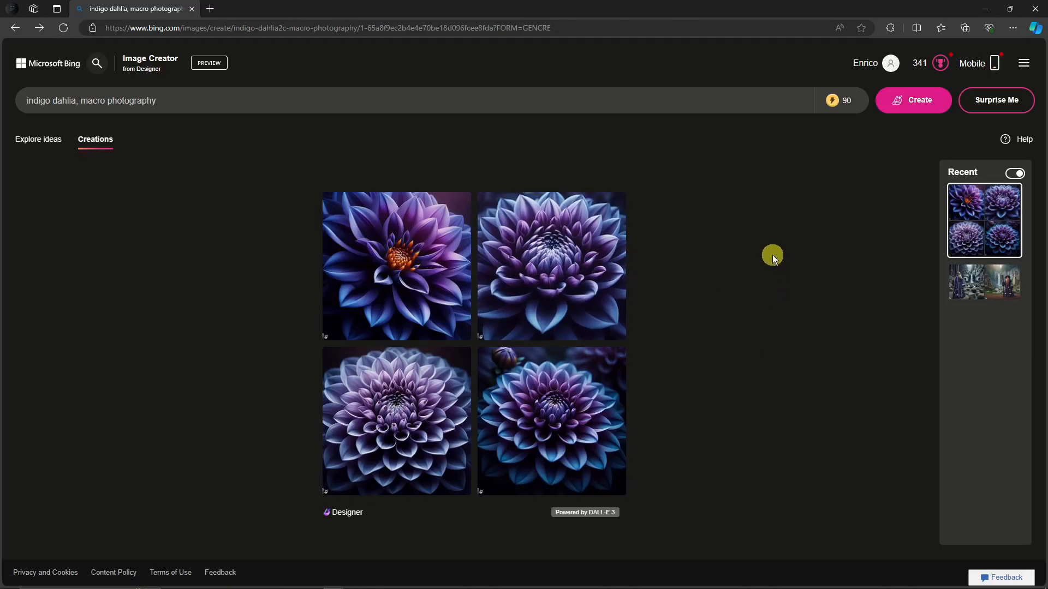
mouse_move(41, 84)
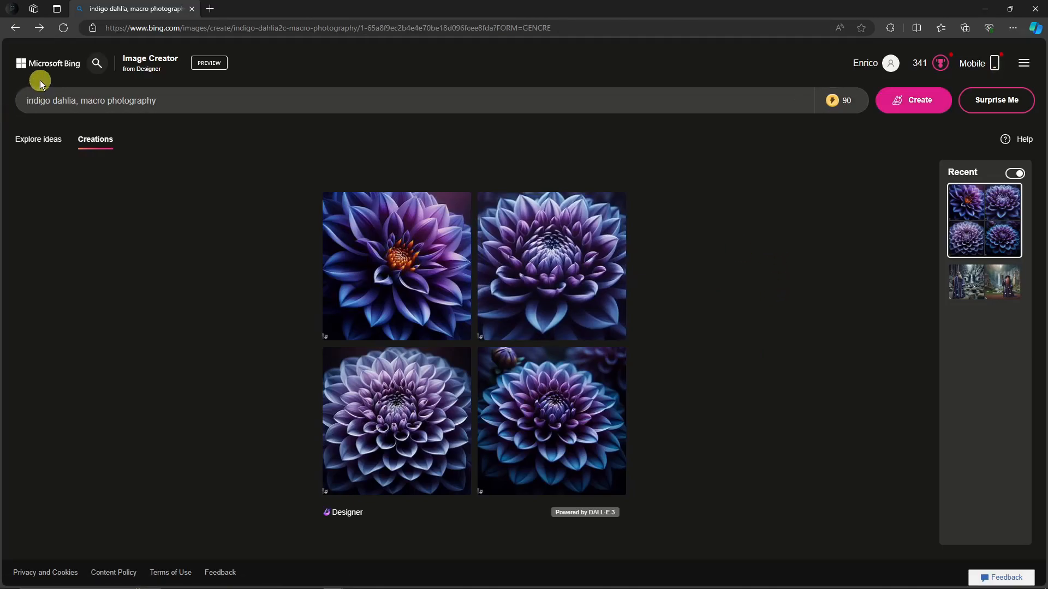
mouse_move(762, 161)
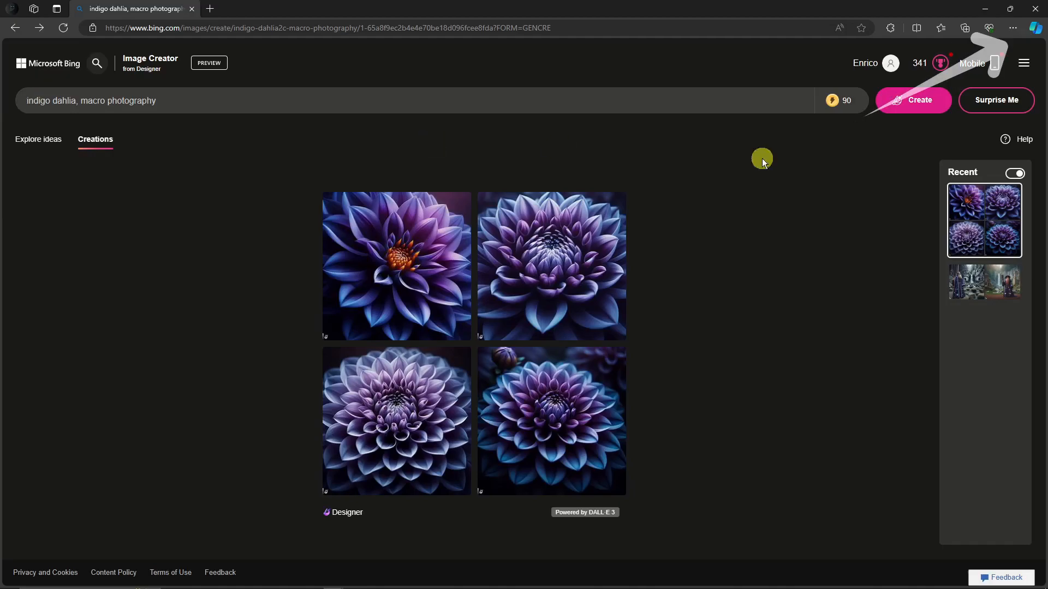
Open the Copilot chat sidebar beside the dahlia results.
left_click(1035, 28)
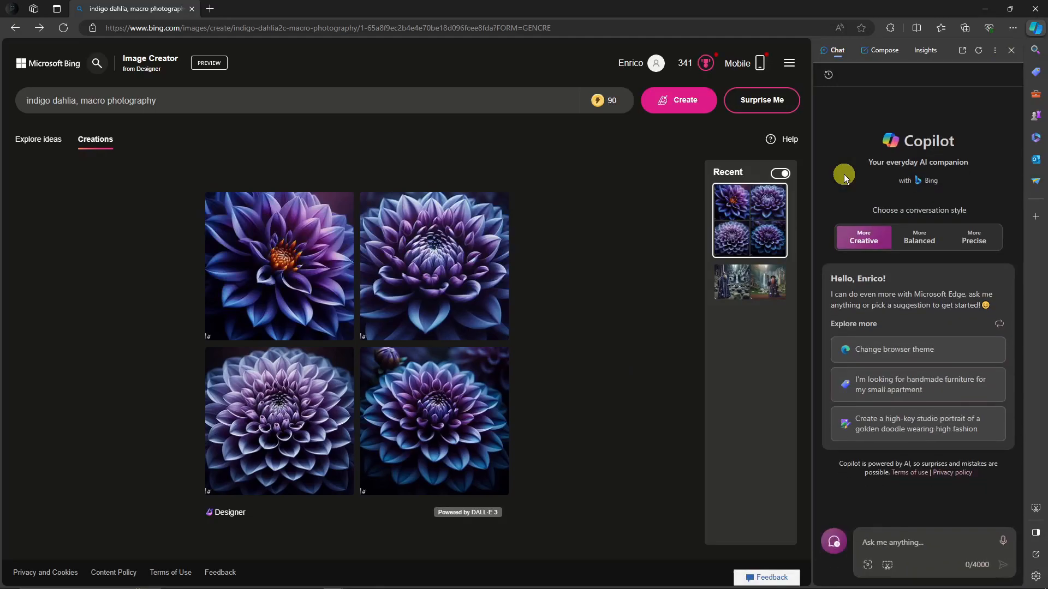
mouse_move(875, 203)
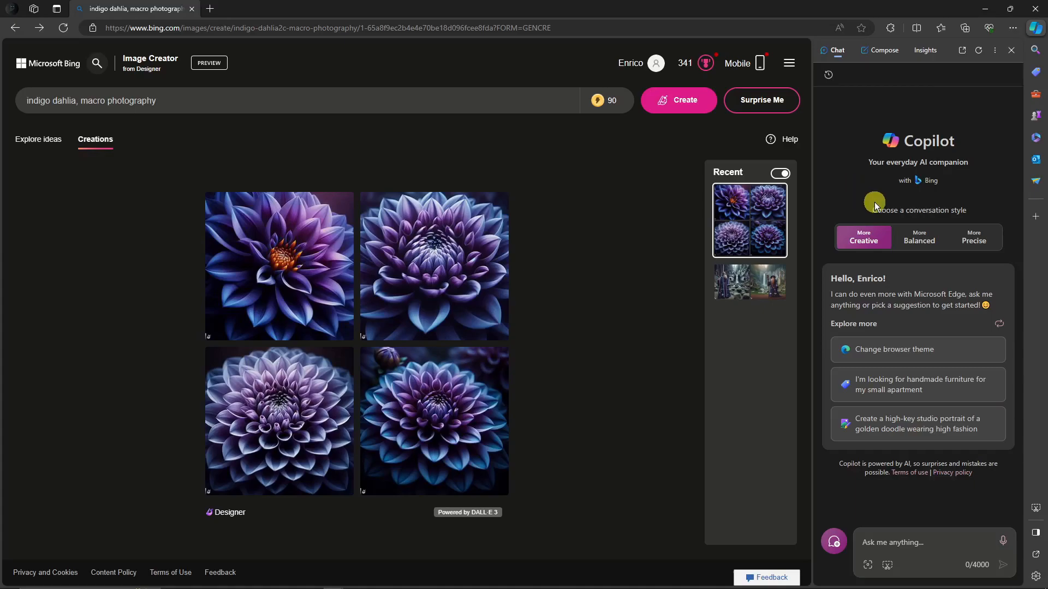
mouse_move(973, 239)
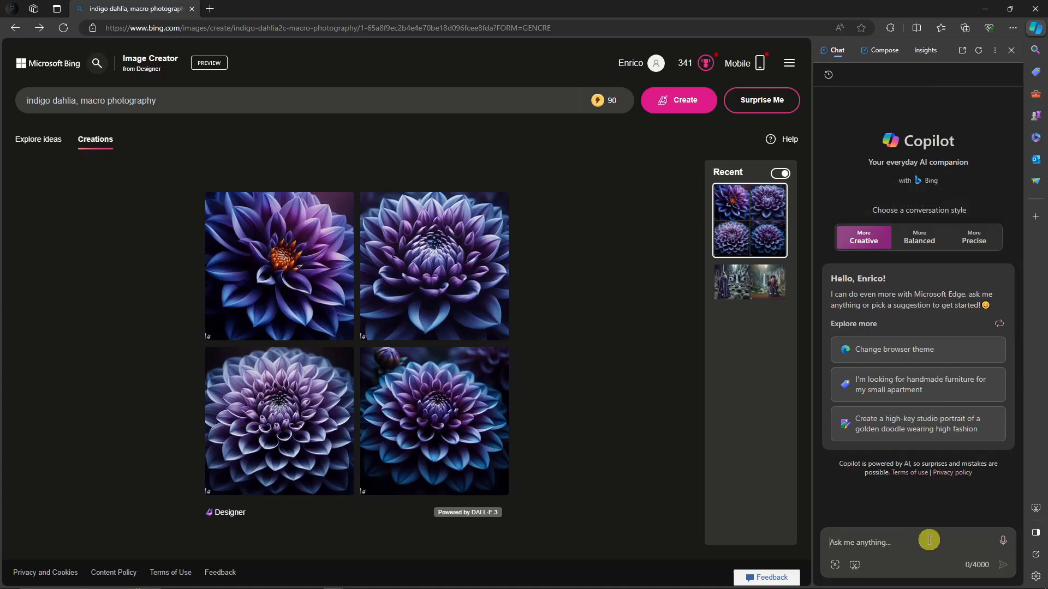
Ask Copilot to 'create this image' with the copied 'indigo dahlia, macro photography' prompt.
triple_click(90, 100)
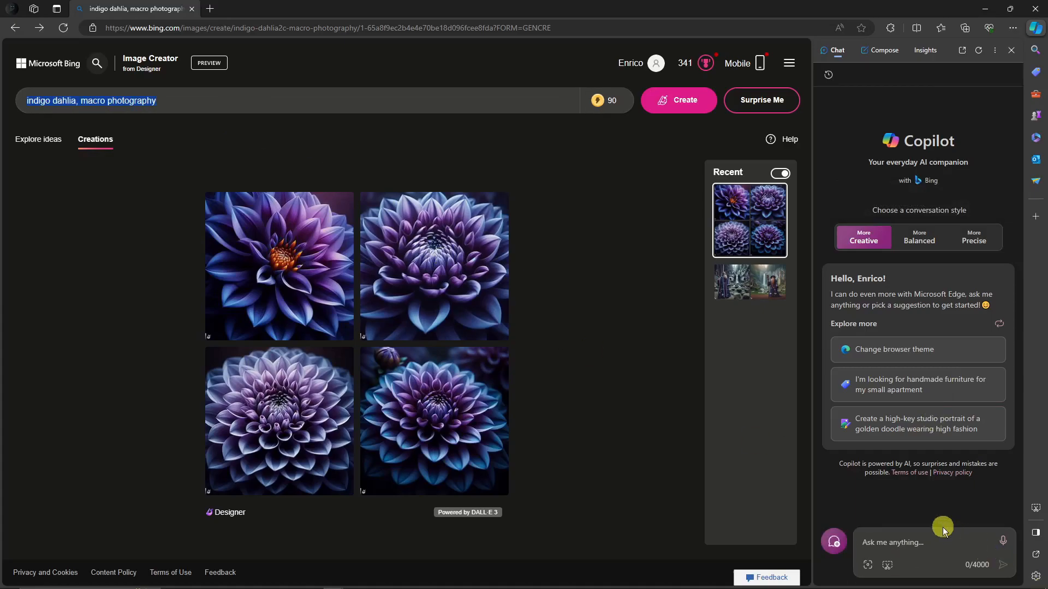
type("create this image \"indigo dahlia, macro photography")
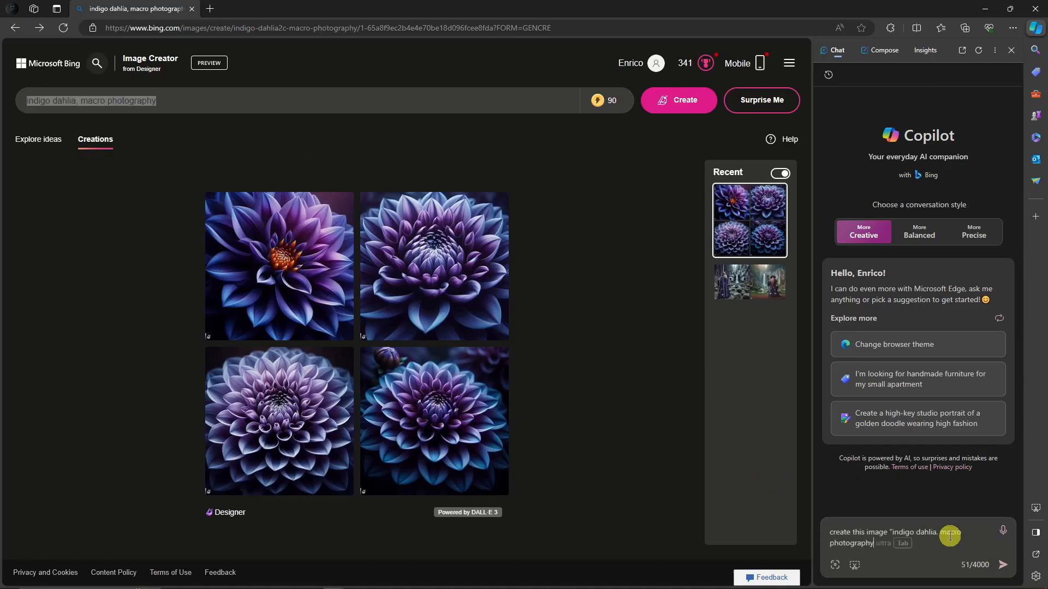
left_click(1002, 565)
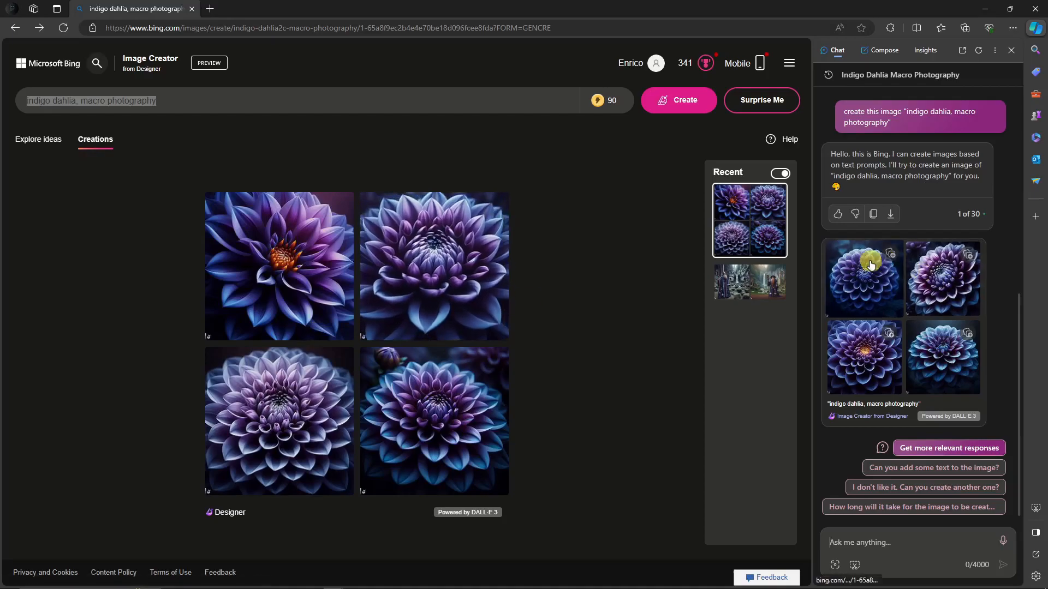
mouse_move(865, 284)
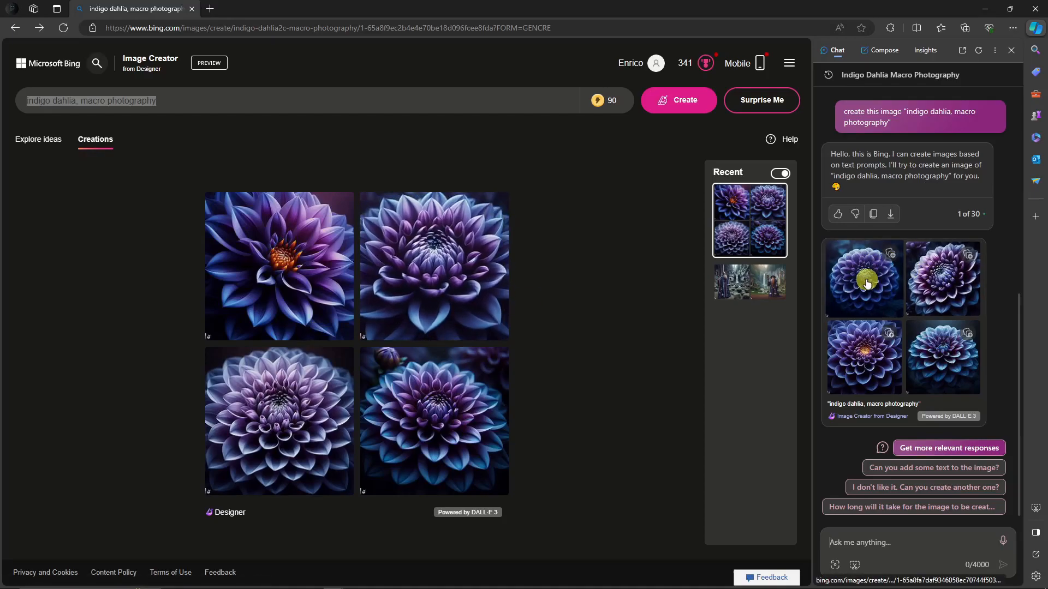
scroll("up", 3)
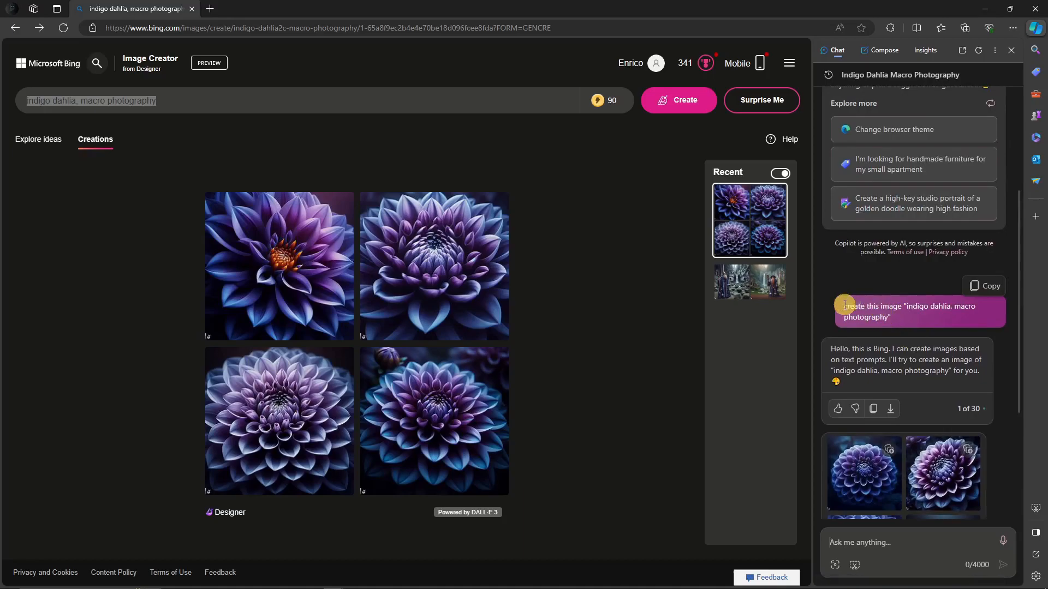
scroll("down", 3)
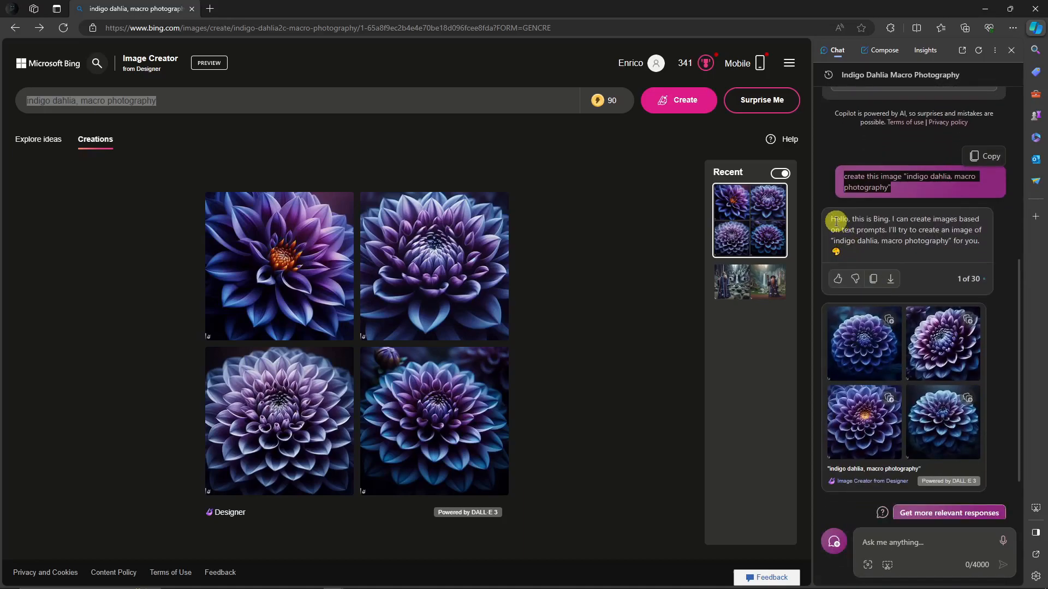
scroll("down", 3)
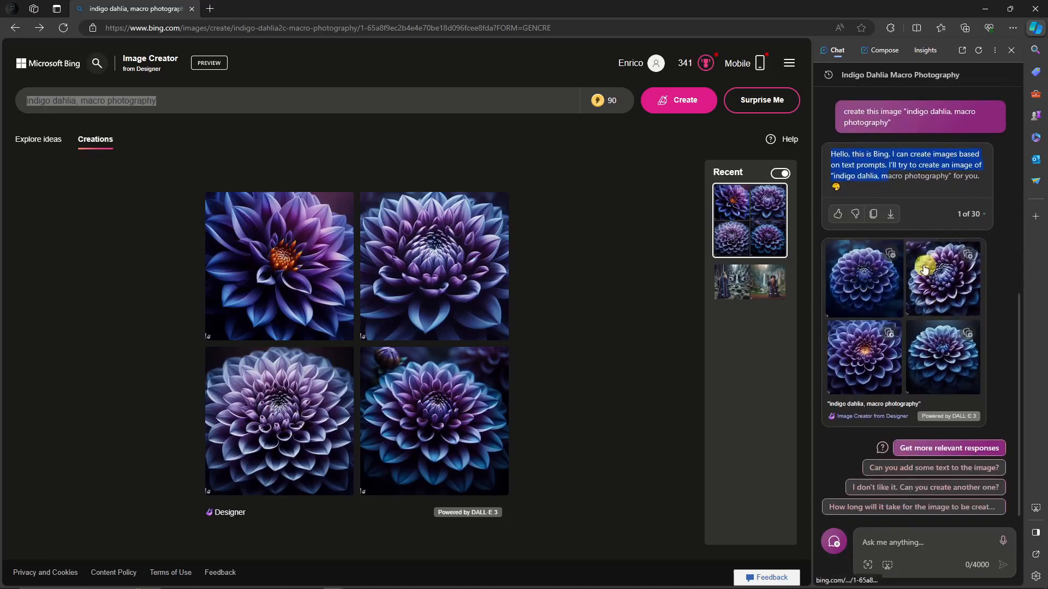
mouse_move(740, 359)
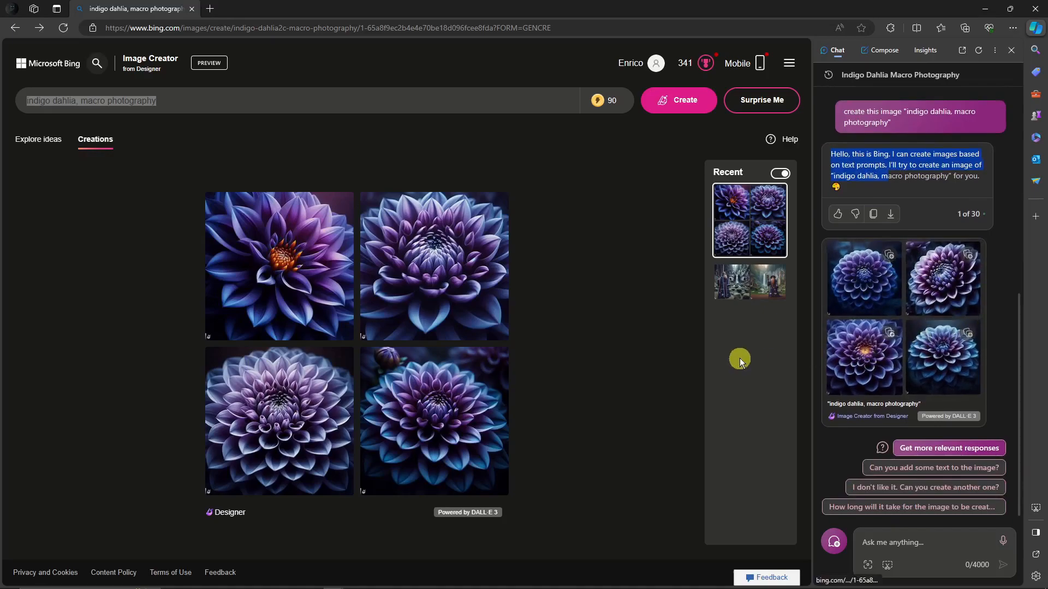
mouse_move(368, 361)
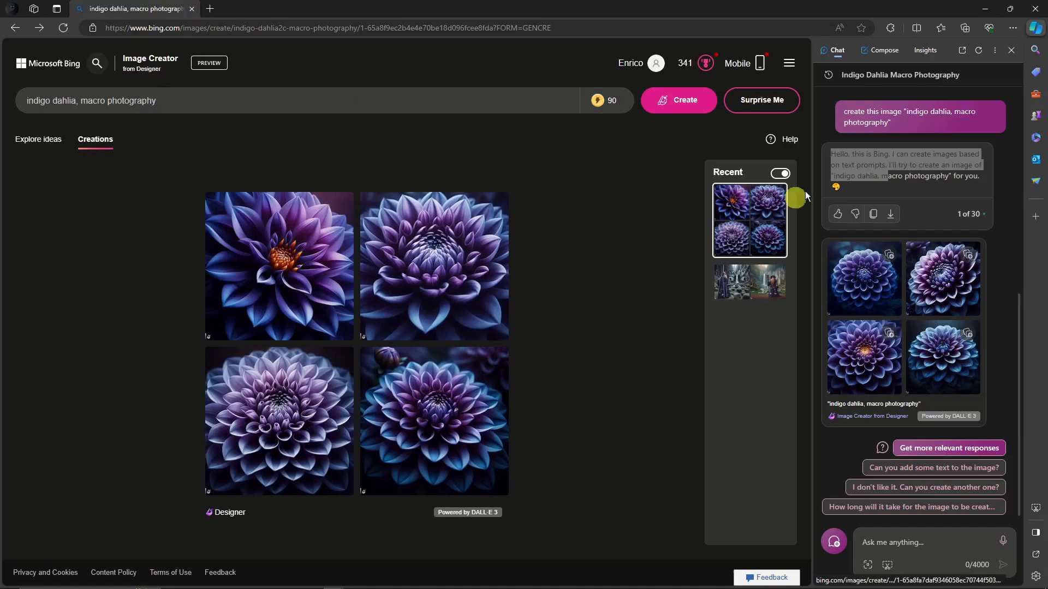
mouse_move(1038, 28)
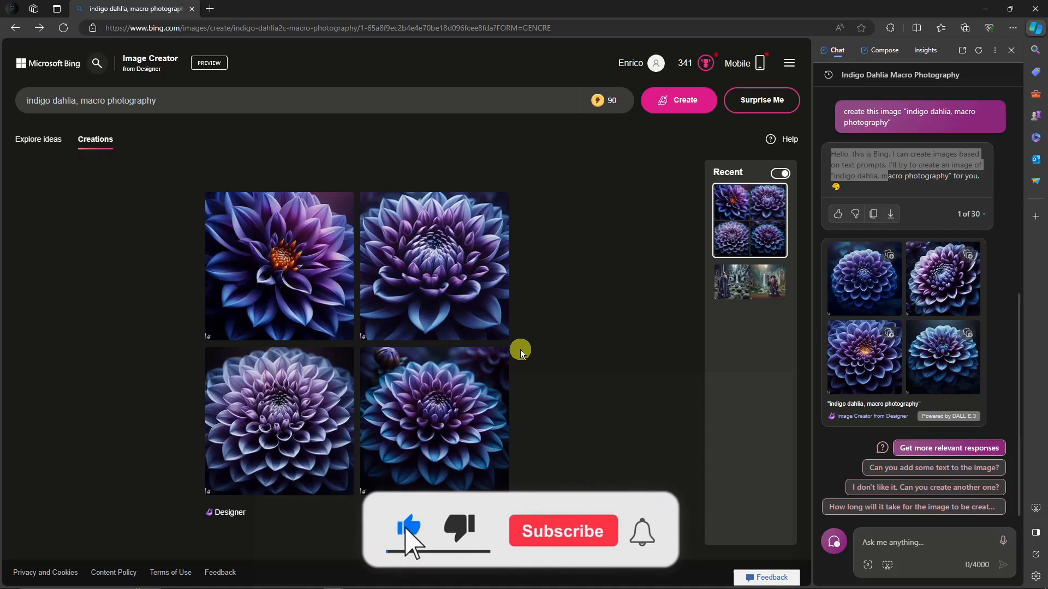
left_click(562, 531)
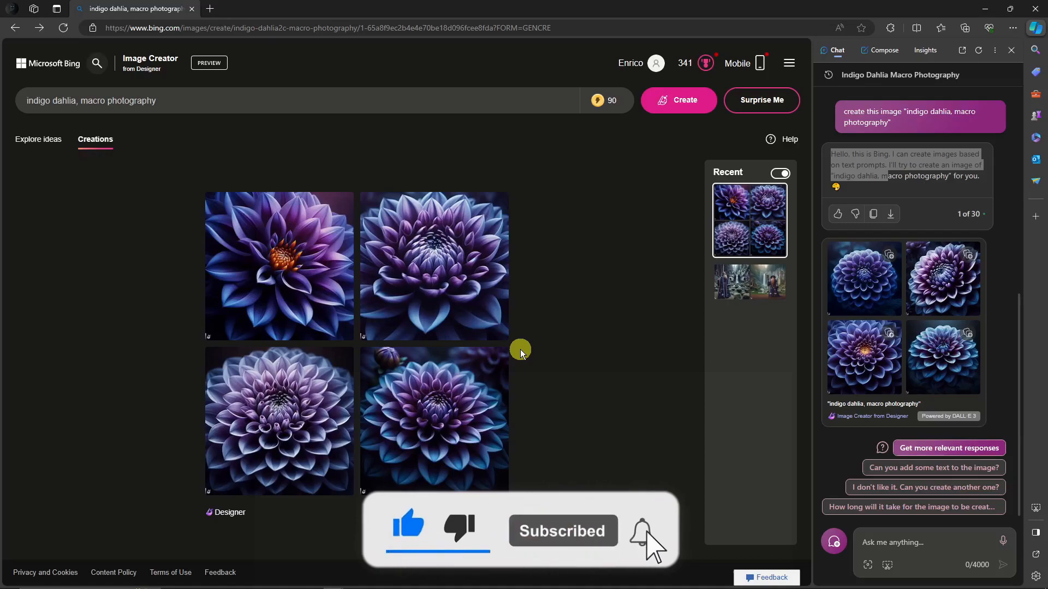